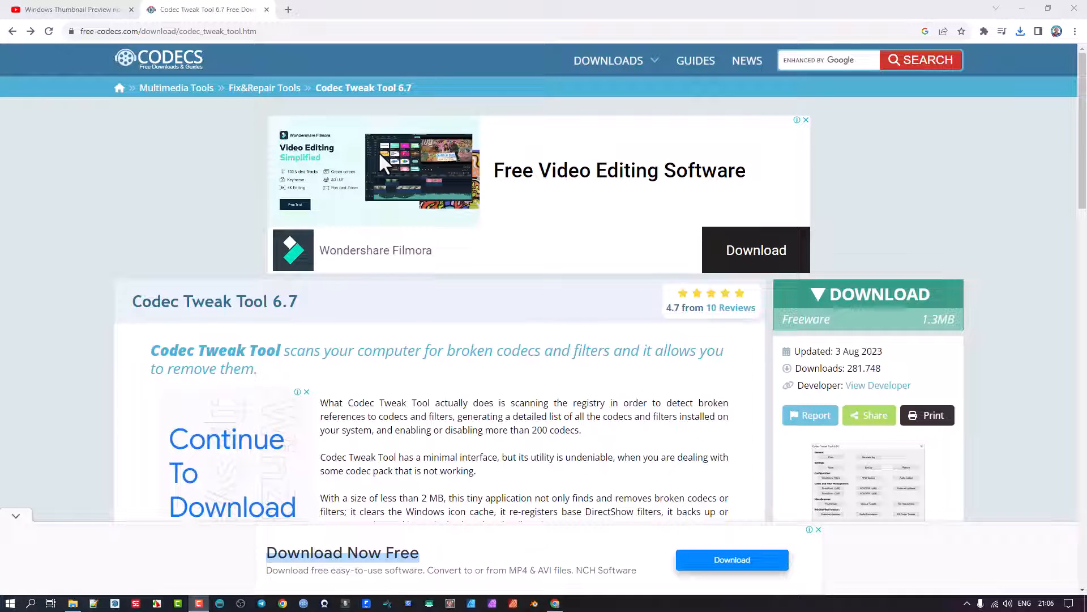
{"action": "mouse_move", "coordinate": [363, 158]}
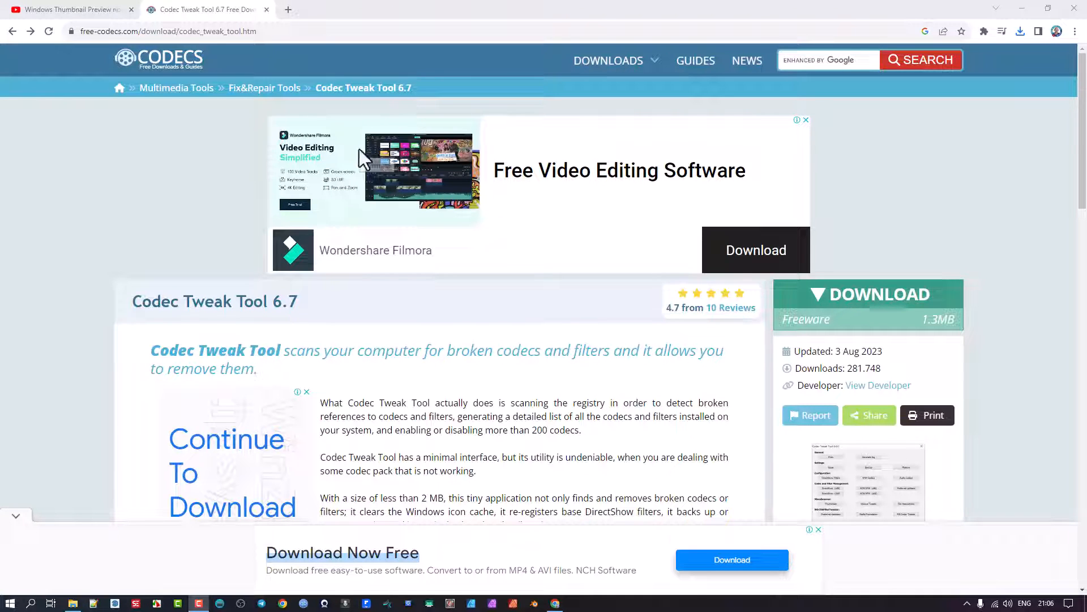
{"action": "mouse_move", "coordinate": [827, 235]}
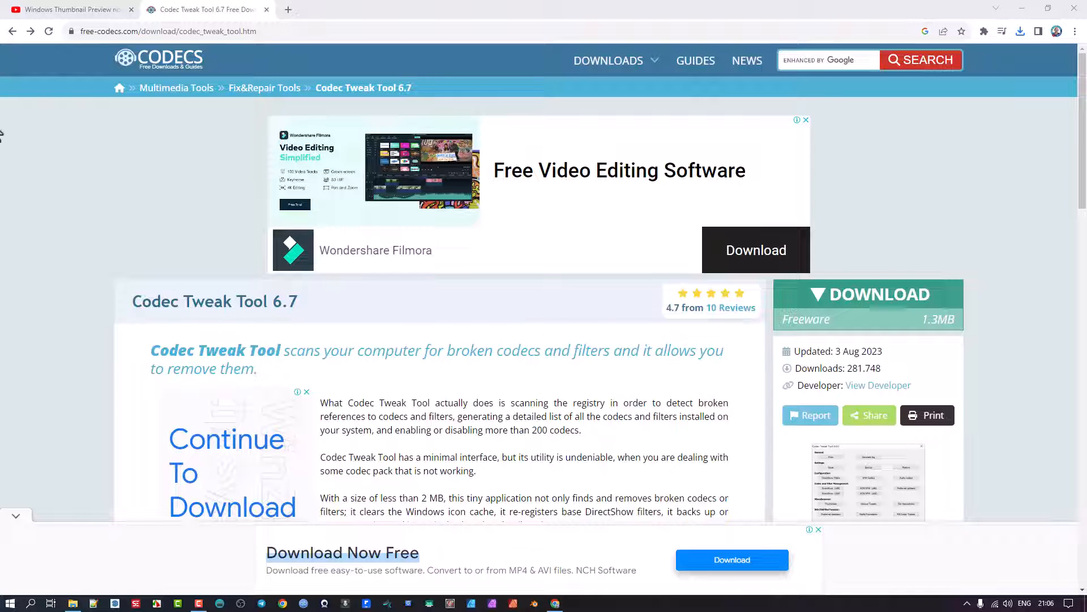
- Switch to the YouTube tutorial tab on fixing Windows thumbnail previews
{"action": "left_click", "coordinate": [68, 10]}
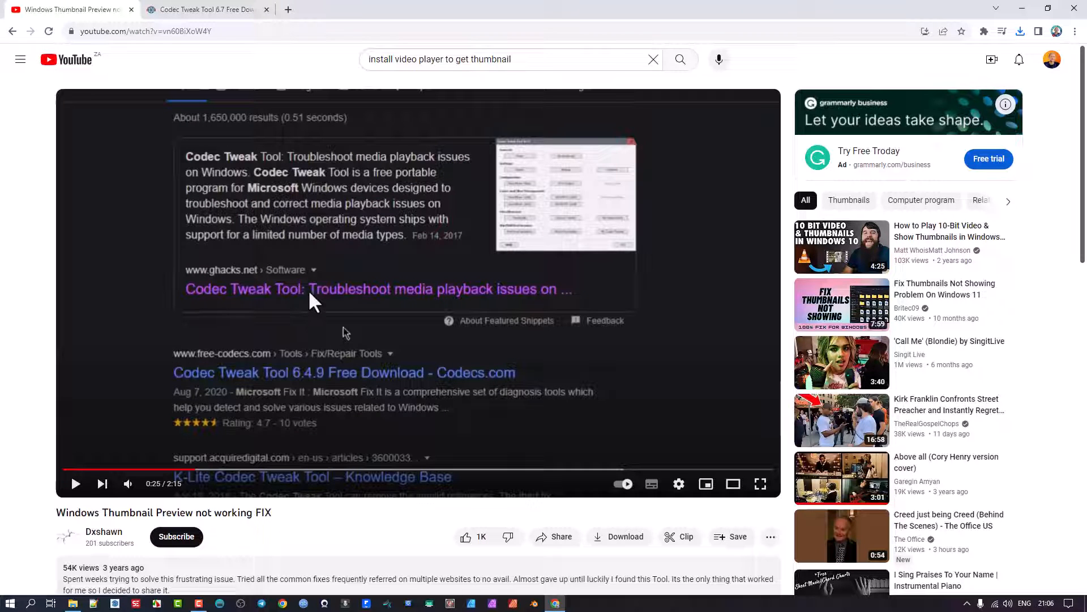
{"action": "mouse_move", "coordinate": [323, 280]}
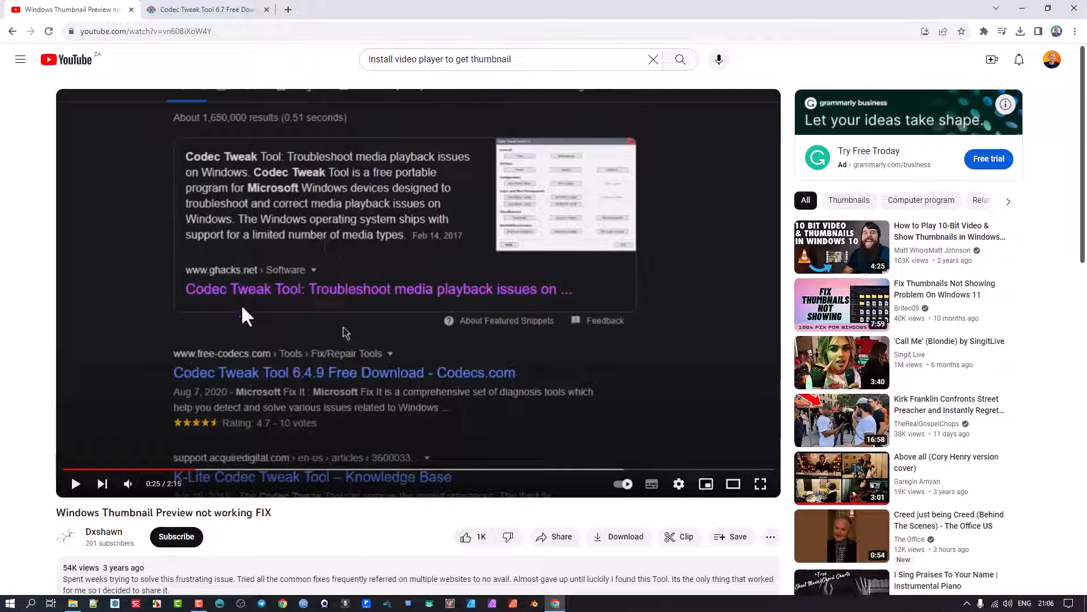
{"action": "mouse_move", "coordinate": [257, 377]}
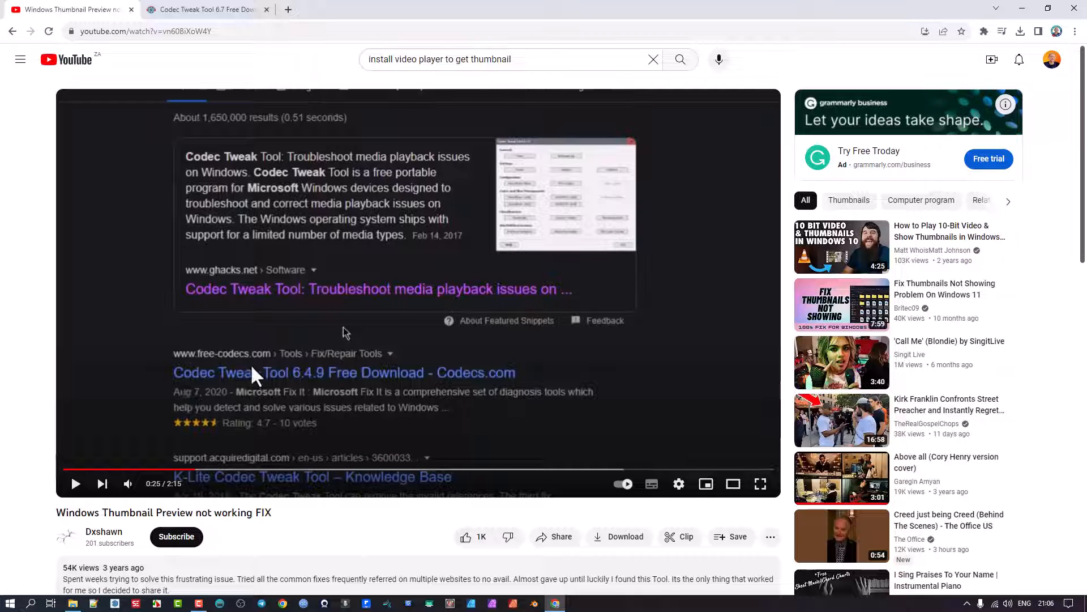
{"action": "mouse_move", "coordinate": [230, 388]}
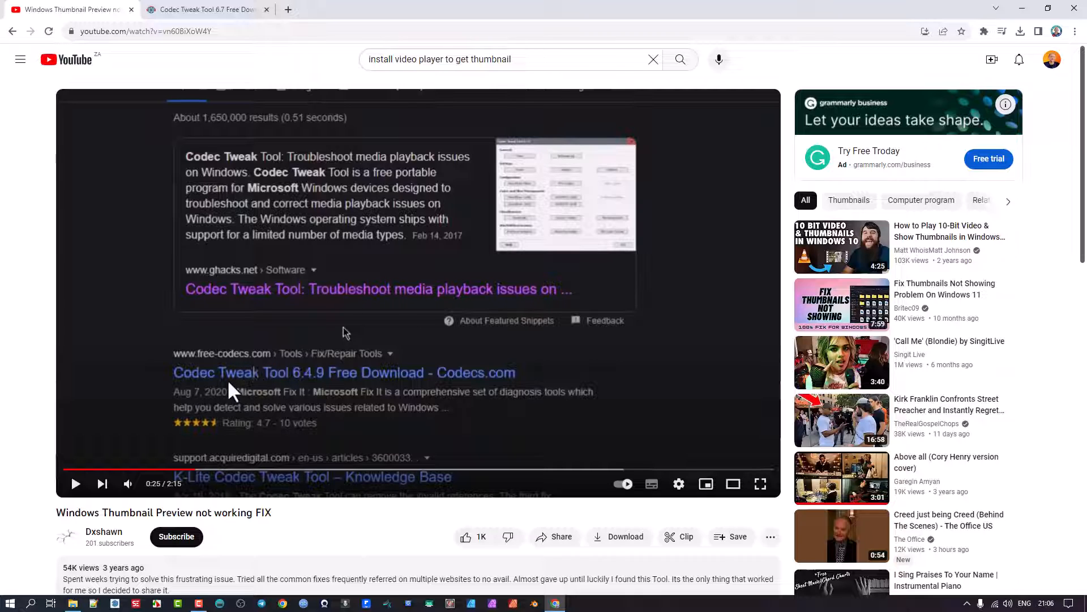
{"action": "mouse_move", "coordinate": [255, 365]}
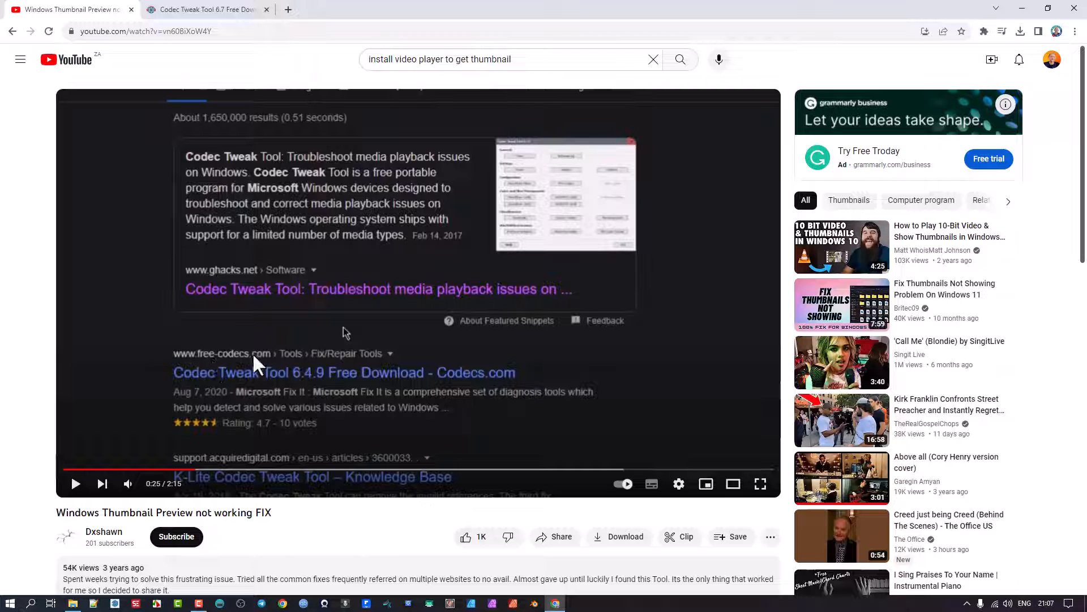
{"action": "mouse_move", "coordinate": [224, 12]}
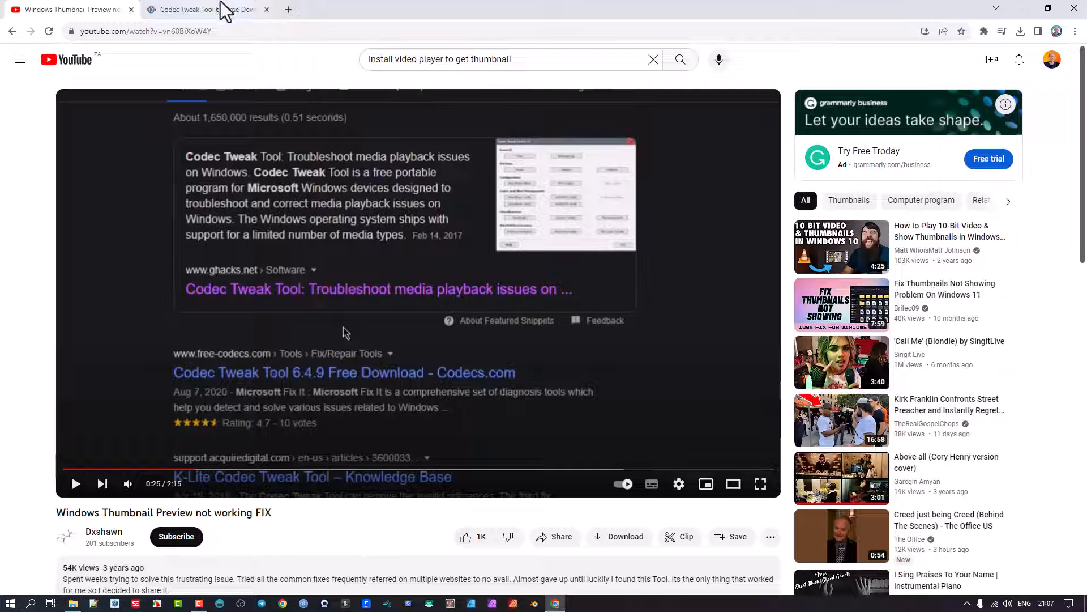
- Return to the free-codecs.com Codec Tweak Tool 6.7 page and bring up its address options
{"action": "left_click", "coordinate": [204, 10]}
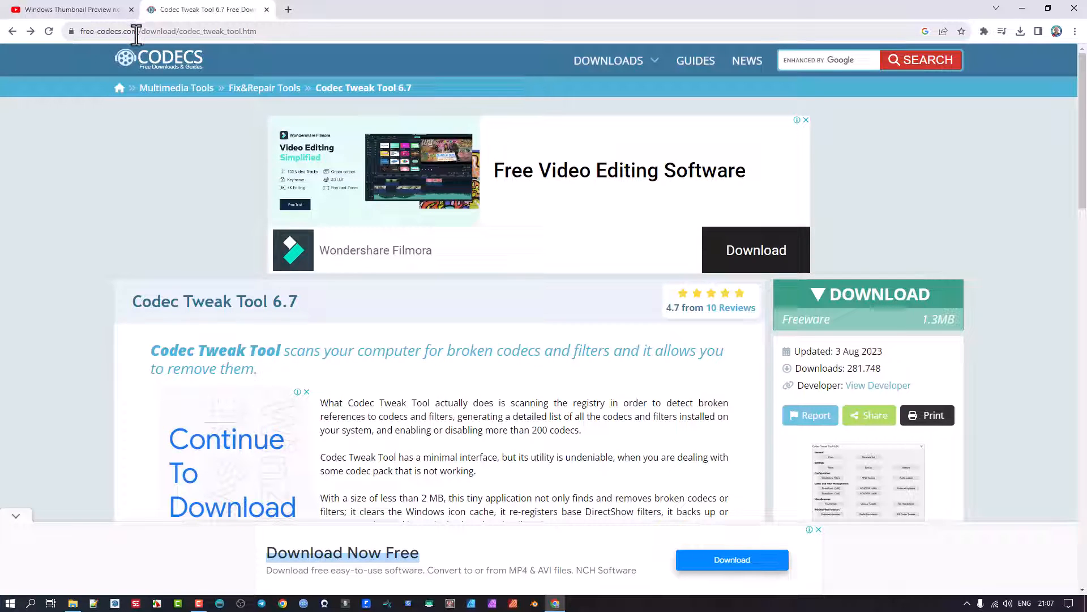
{"action": "mouse_move", "coordinate": [150, 32]}
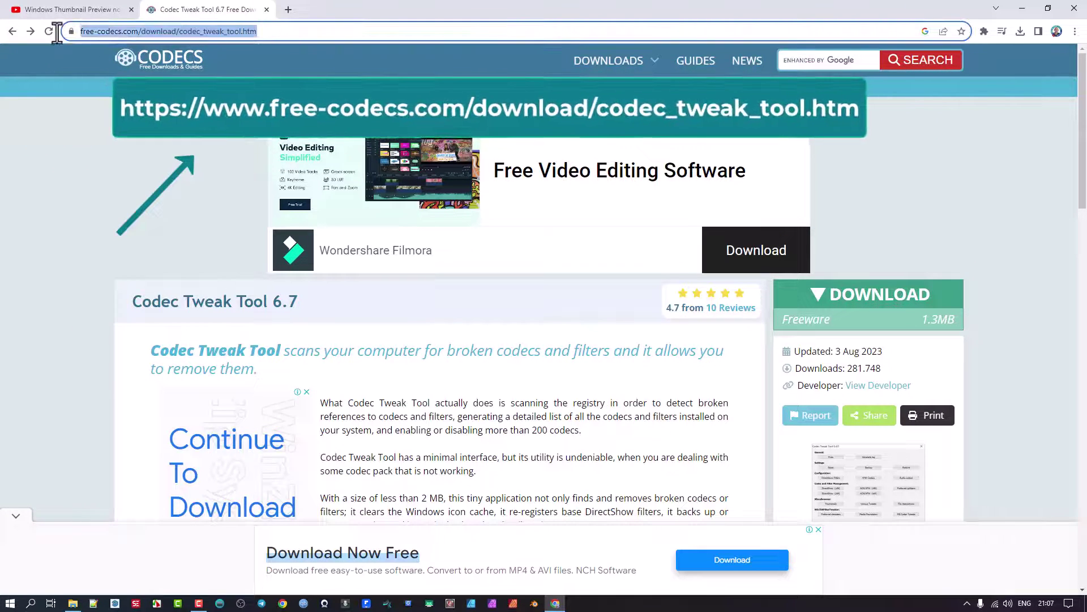
{"action": "right_click", "coordinate": [167, 32]}
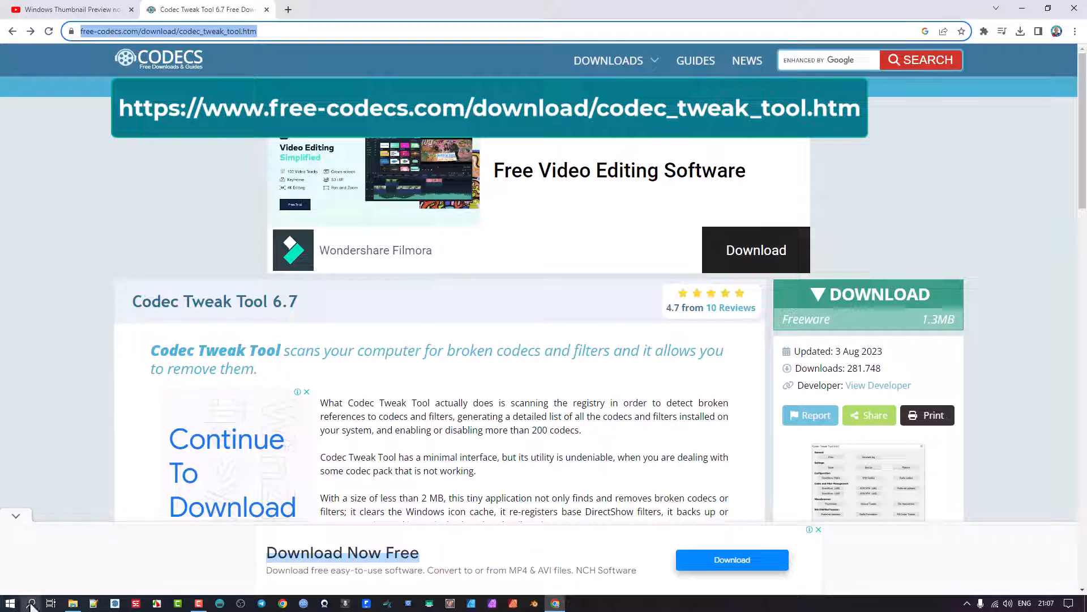
- Open the Videos folder in File Explorer and check which app opens Above All.mp4
{"action": "left_click", "coordinate": [31, 602]}
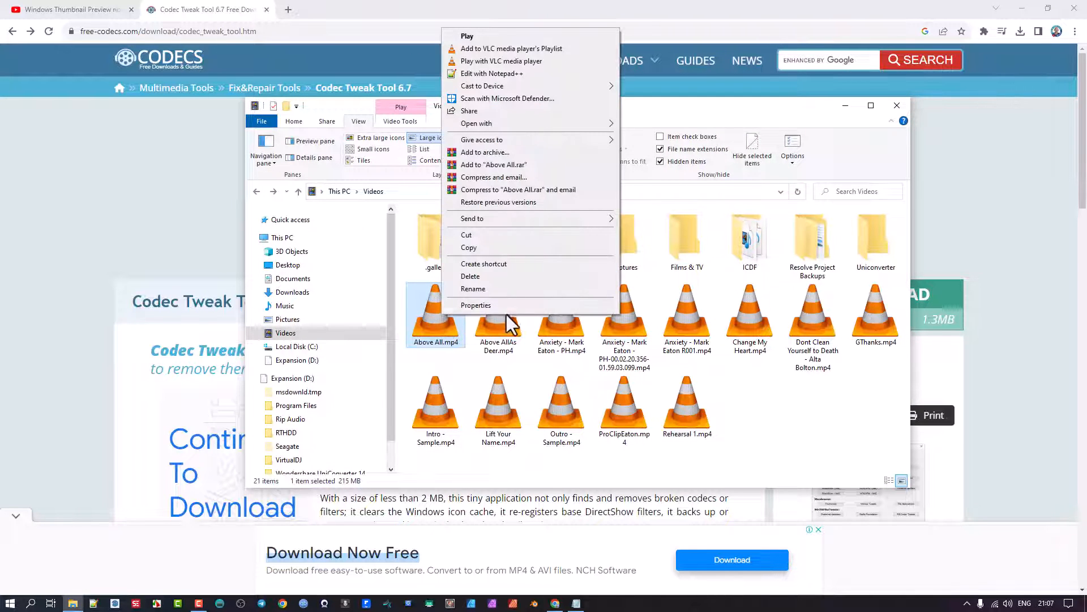
{"action": "mouse_move", "coordinate": [496, 131]}
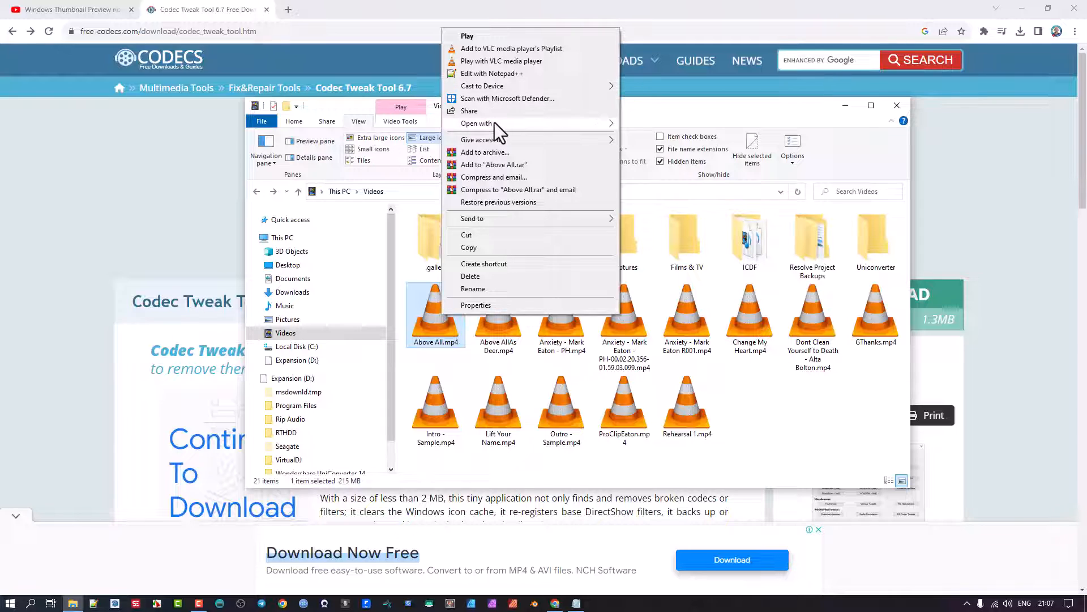
{"action": "mouse_move", "coordinate": [477, 124]}
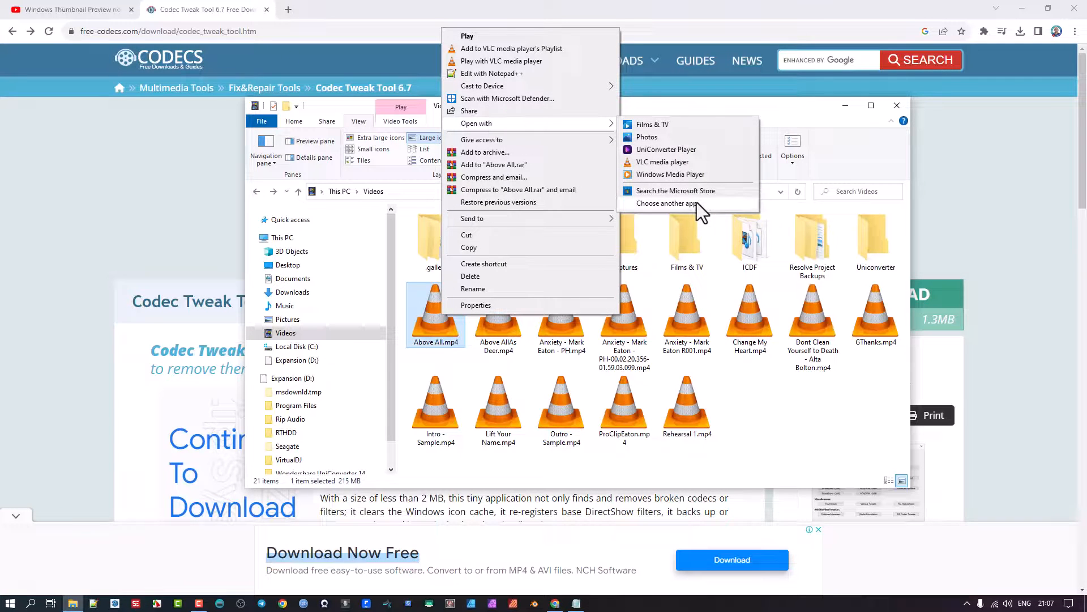
{"action": "left_click", "coordinate": [670, 202]}
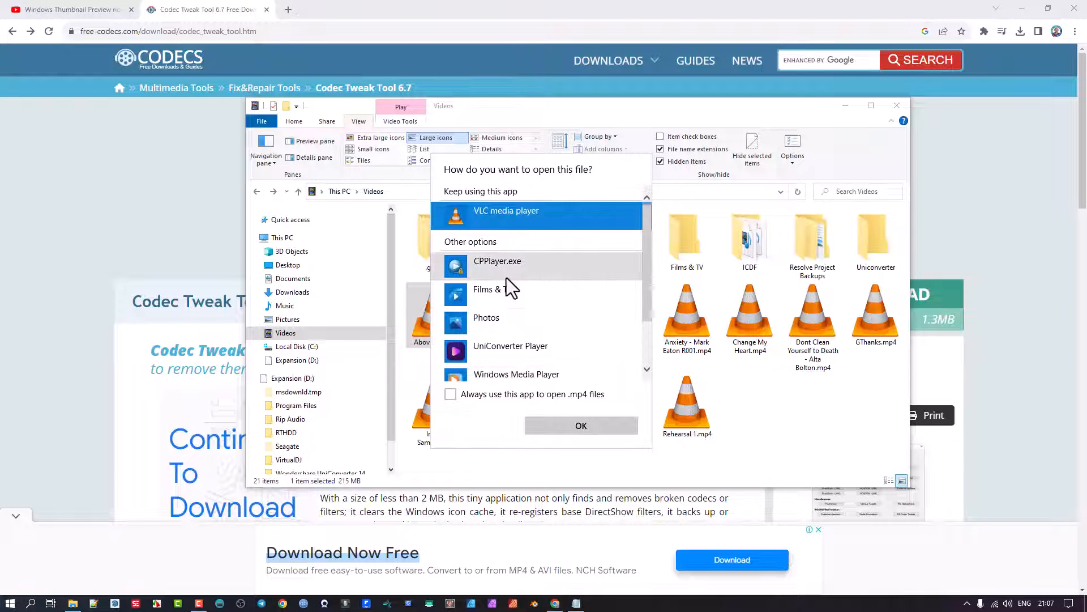
{"action": "mouse_move", "coordinate": [547, 299]}
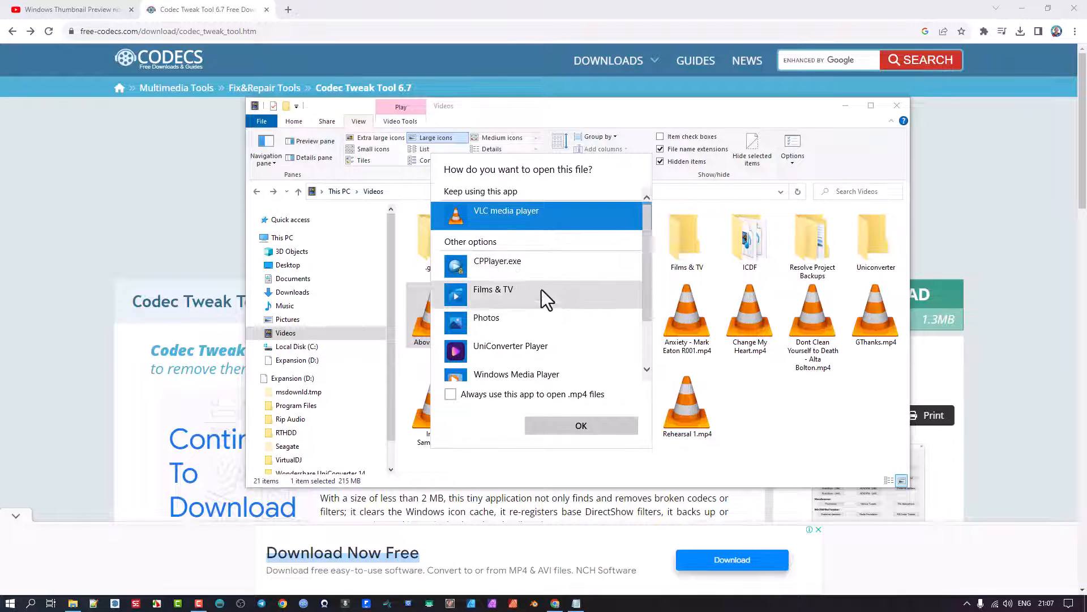
{"action": "mouse_move", "coordinate": [633, 124]}
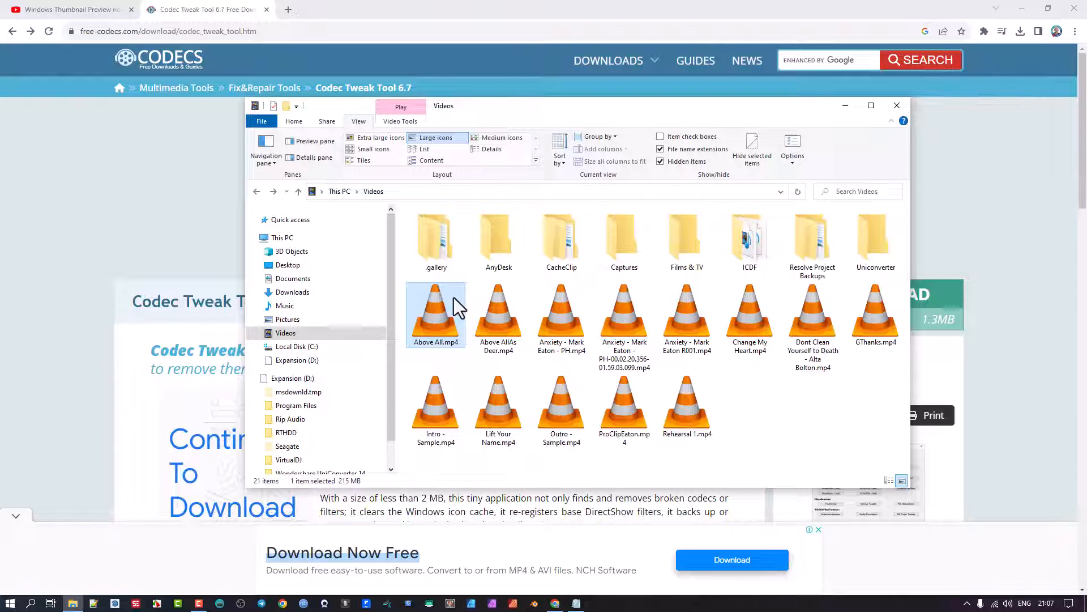
{"action": "mouse_move", "coordinate": [481, 116]}
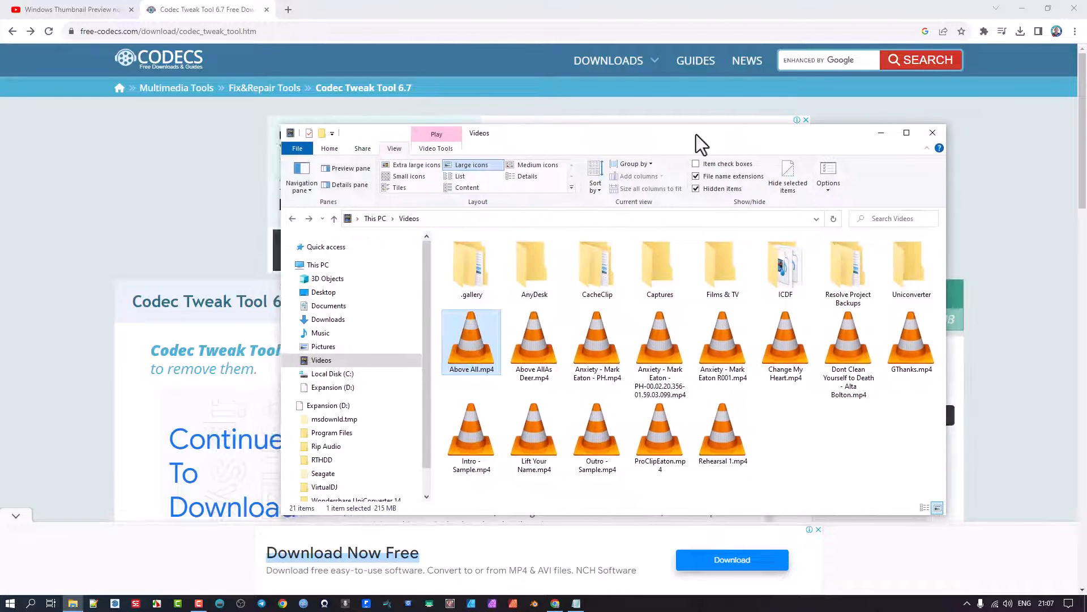
- Scroll the Codec Tweak Tool page and show downloads listing CodecTweakTool_670.exe
{"action": "left_click", "coordinate": [932, 132]}
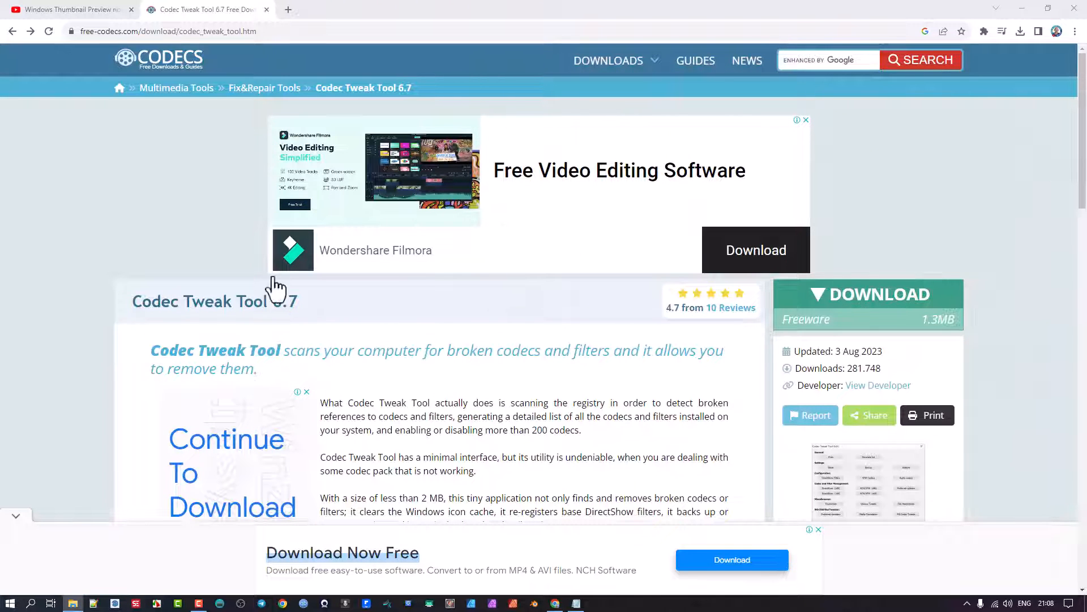
{"action": "scroll", "scroll_direction": "down", "scroll_amount": 3}
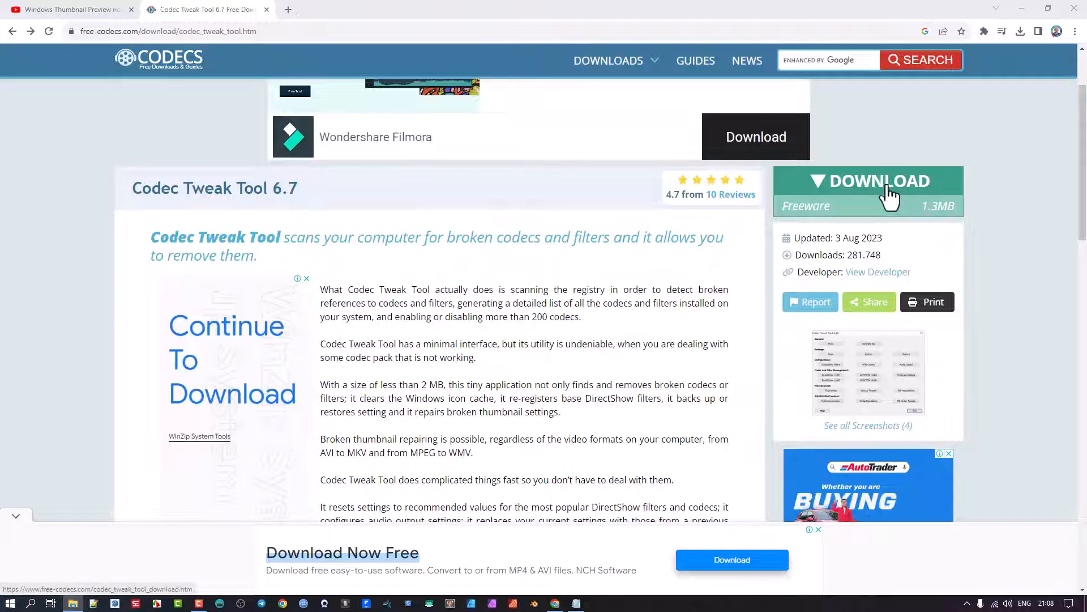
{"action": "mouse_move", "coordinate": [880, 195]}
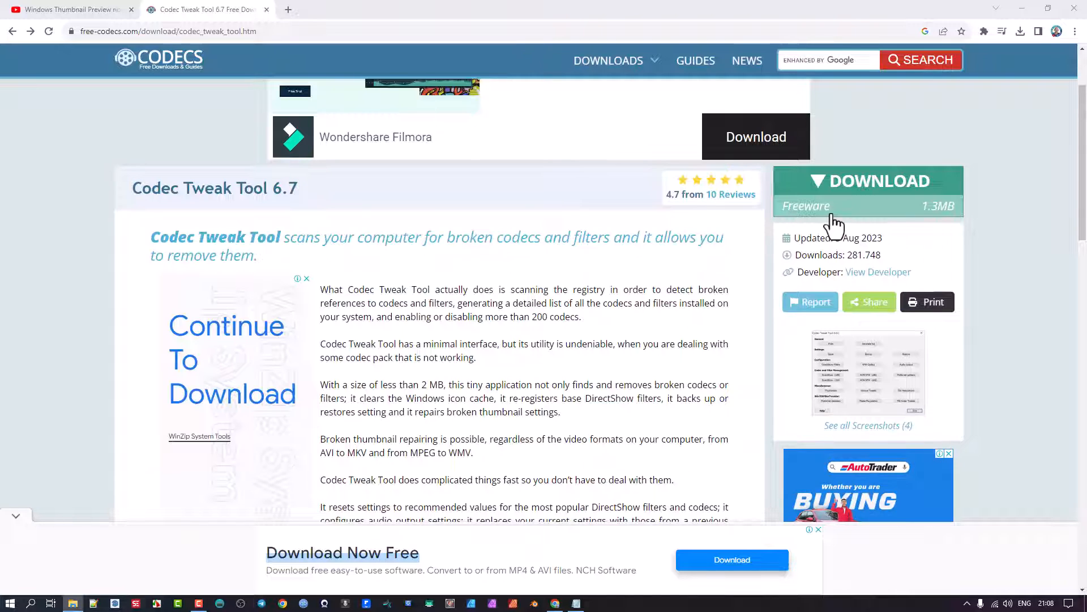
{"action": "mouse_move", "coordinate": [955, 101]}
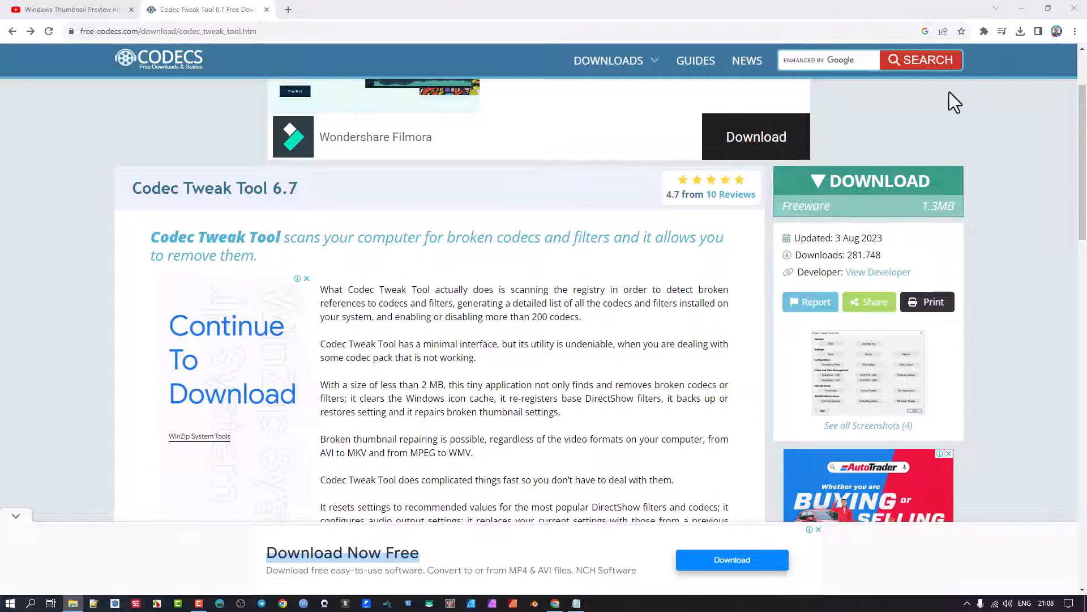
{"action": "left_click", "coordinate": [1020, 31]}
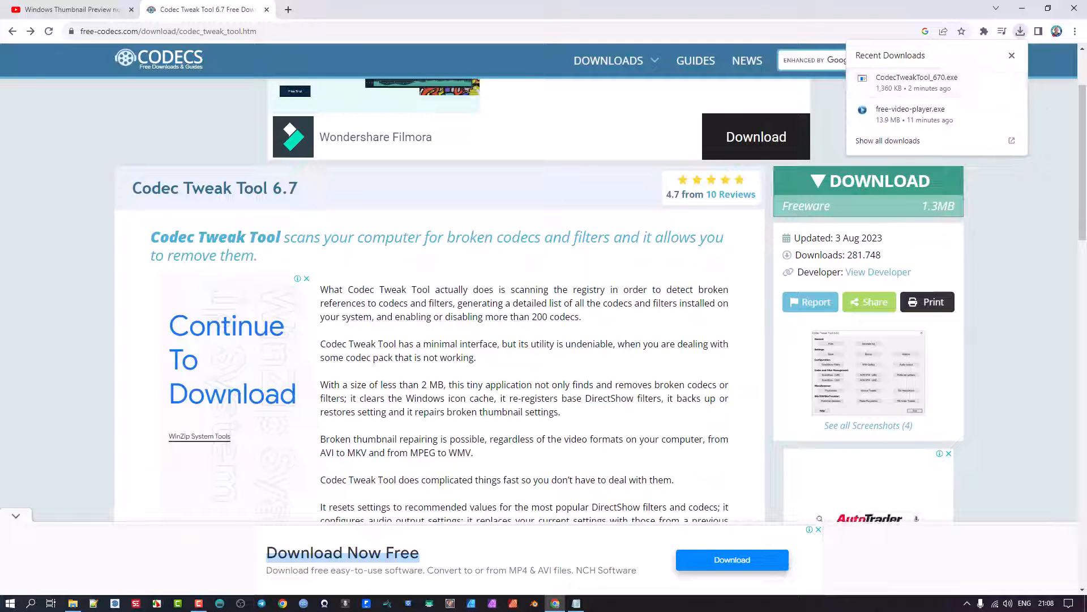
- Snap the File Explorer Videos window to the left half beside Chrome
{"action": "left_click", "coordinate": [72, 603]}
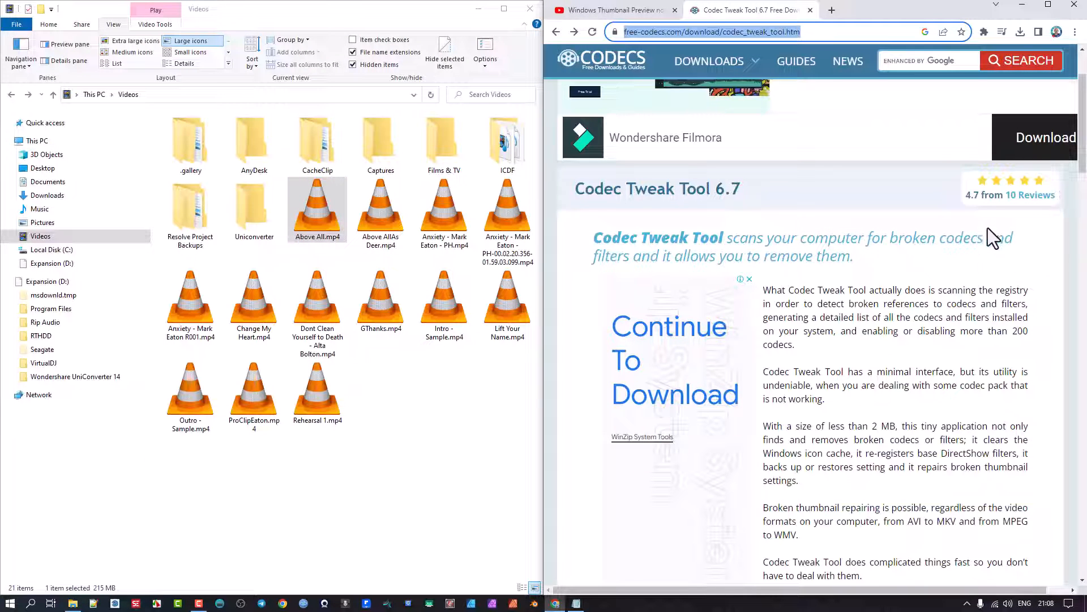
{"action": "mouse_move", "coordinate": [321, 26]}
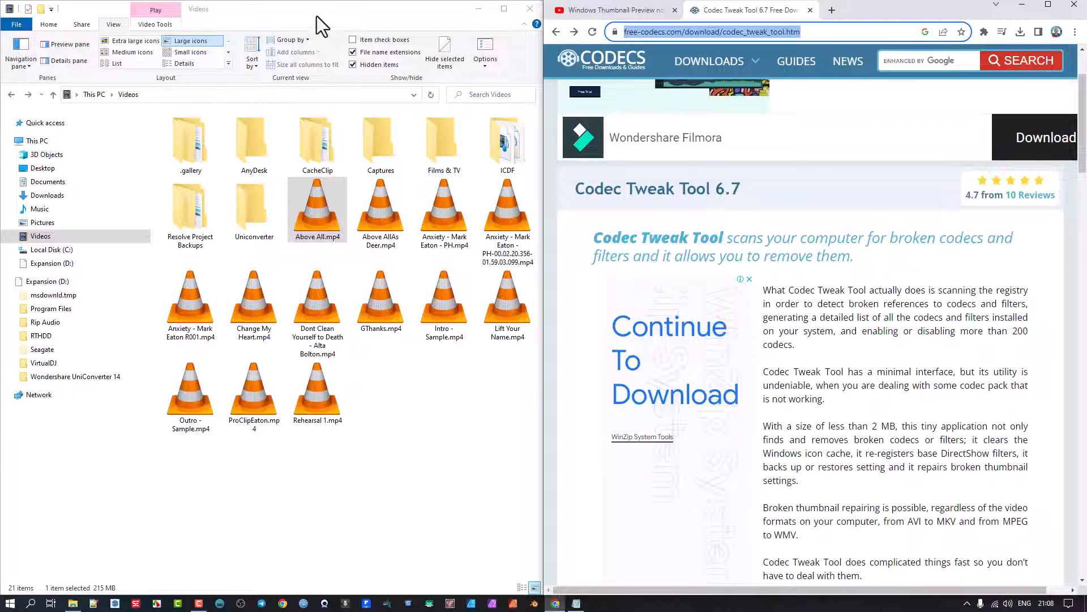
{"action": "left_click", "coordinate": [503, 12]}
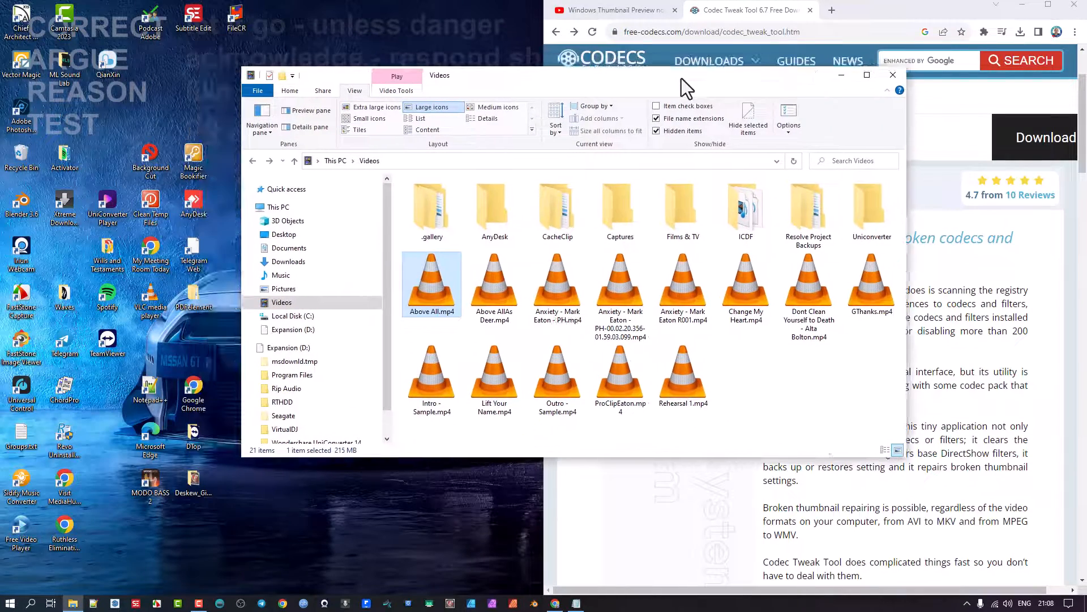
{"action": "left_click_drag", "start_coordinate": [685, 83], "coordinate": [578, 74]}
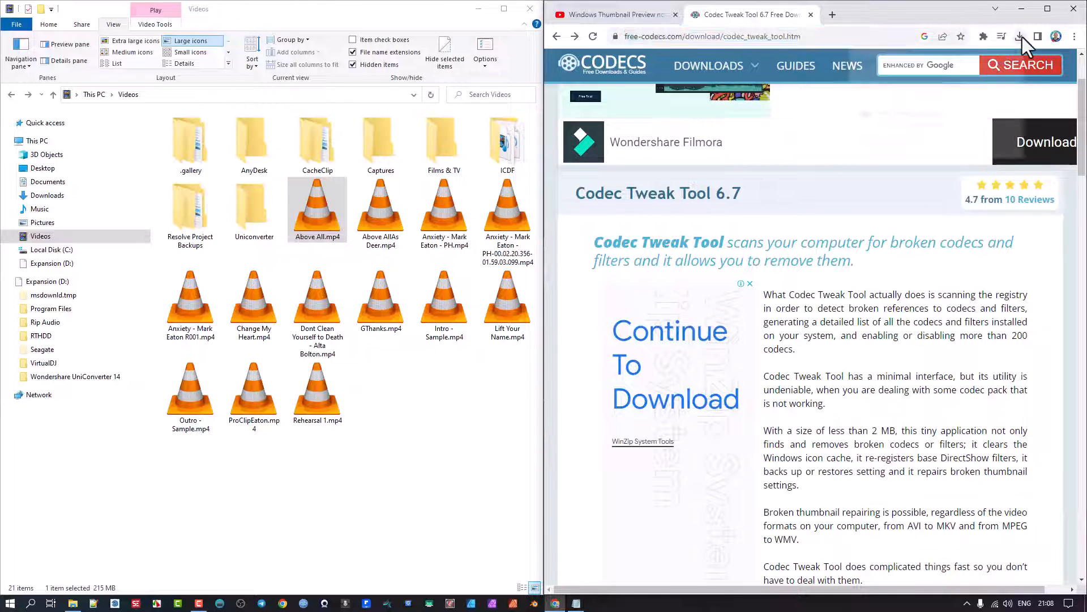
- Launch CodecTweakTool_670.exe from downloads and choose More info, then Run anyway
{"action": "left_click", "coordinate": [1020, 36]}
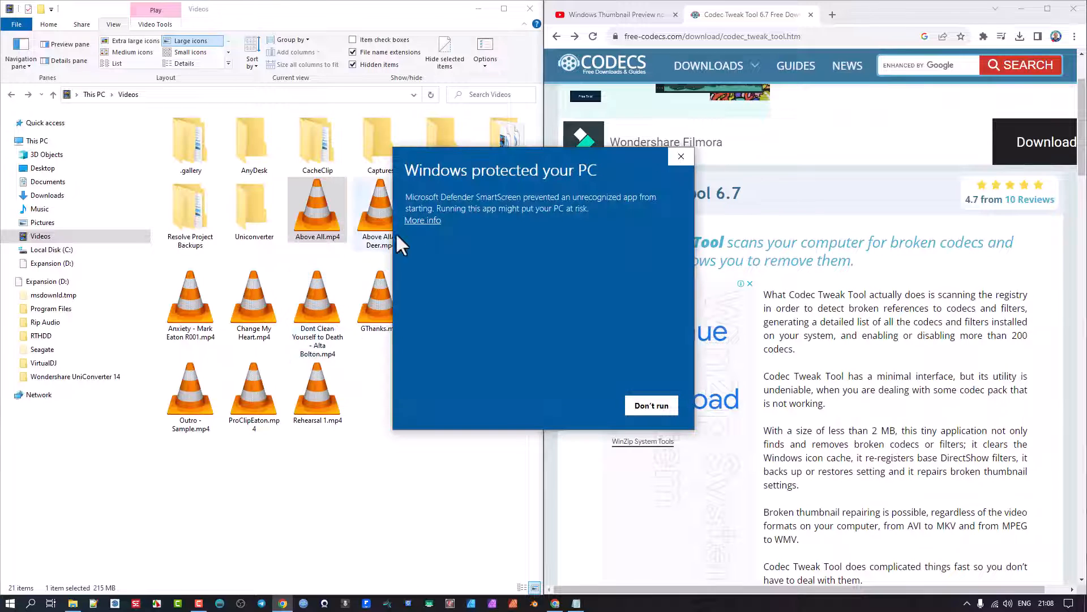
{"action": "left_click", "coordinate": [422, 221]}
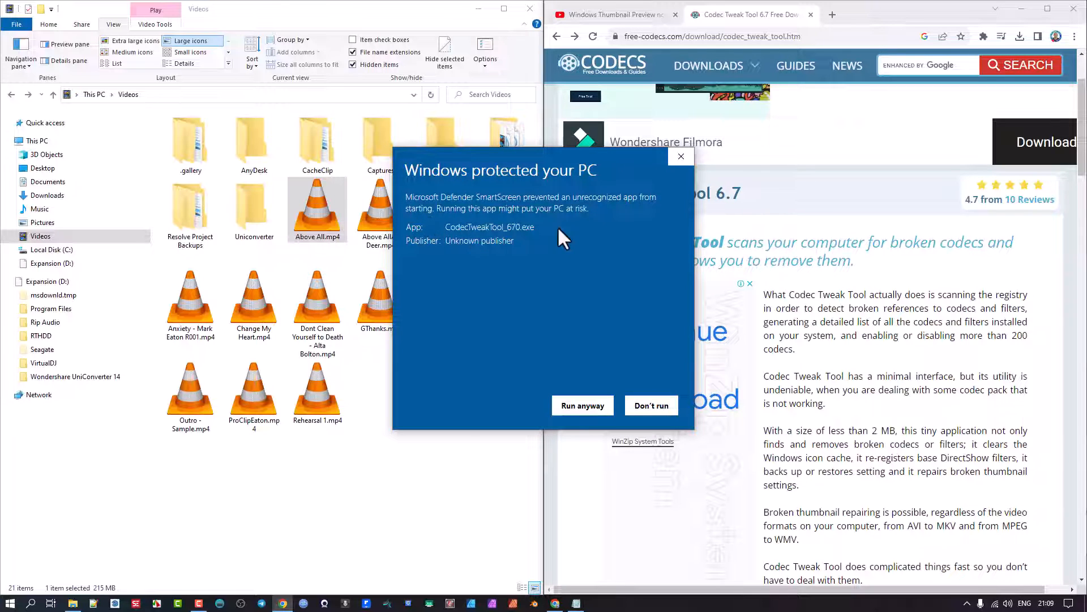
{"action": "mouse_move", "coordinate": [480, 244]}
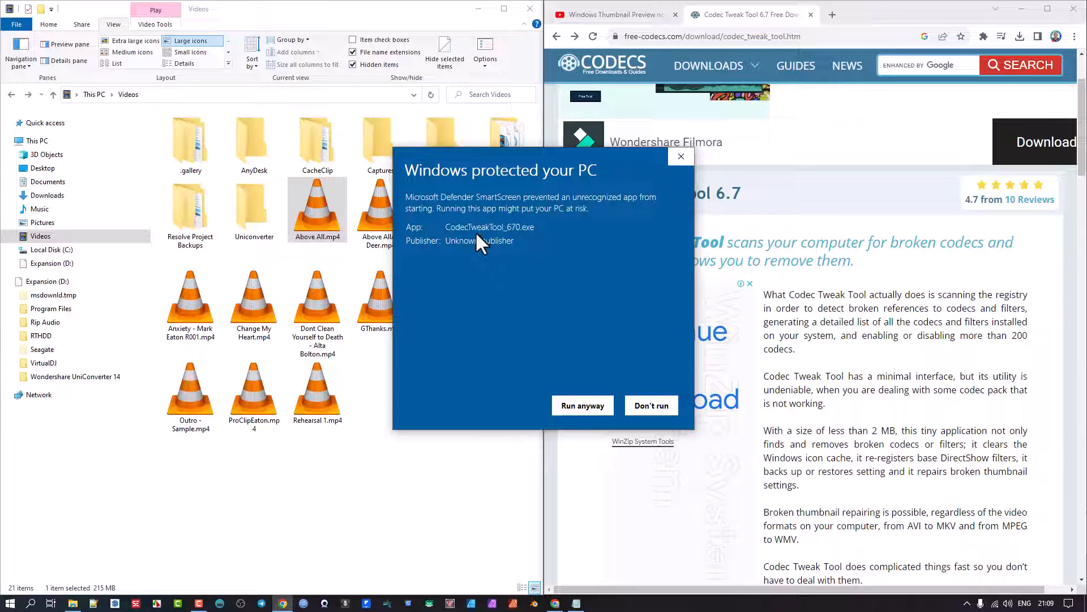
{"action": "mouse_move", "coordinate": [432, 229]}
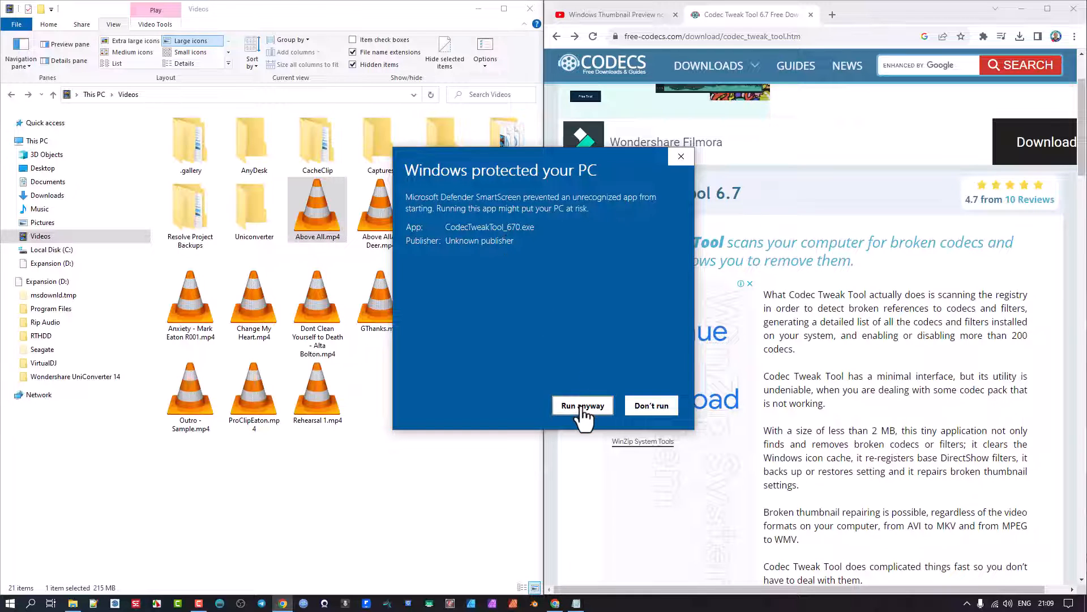
{"action": "left_click", "coordinate": [583, 406]}
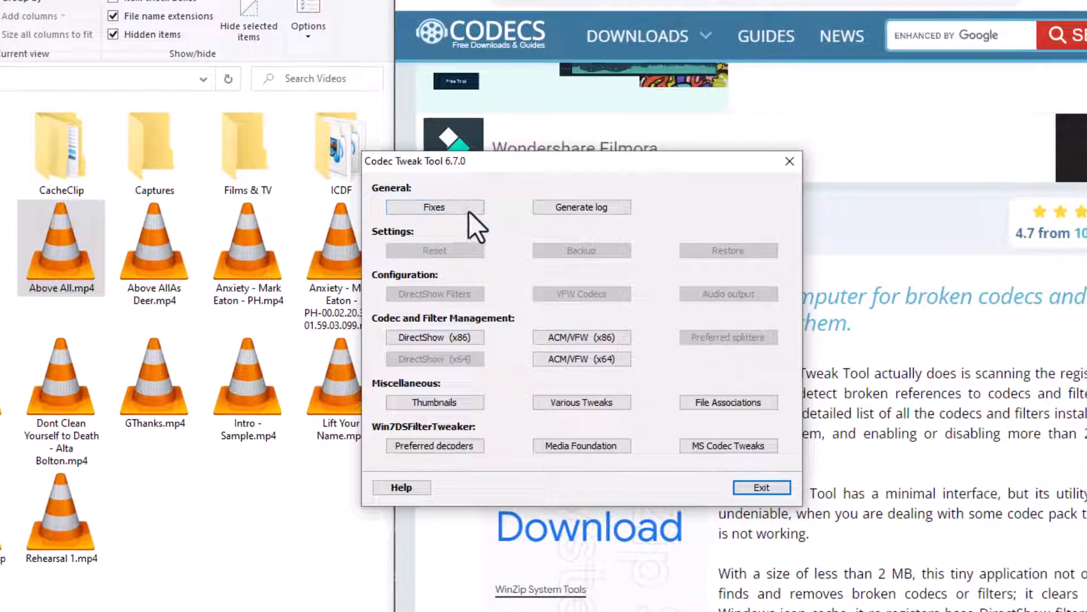
- Apply the broken VFW/ACM, DirectShow, re-register and ActiveMovie cache fixes
{"action": "left_click", "coordinate": [435, 206]}
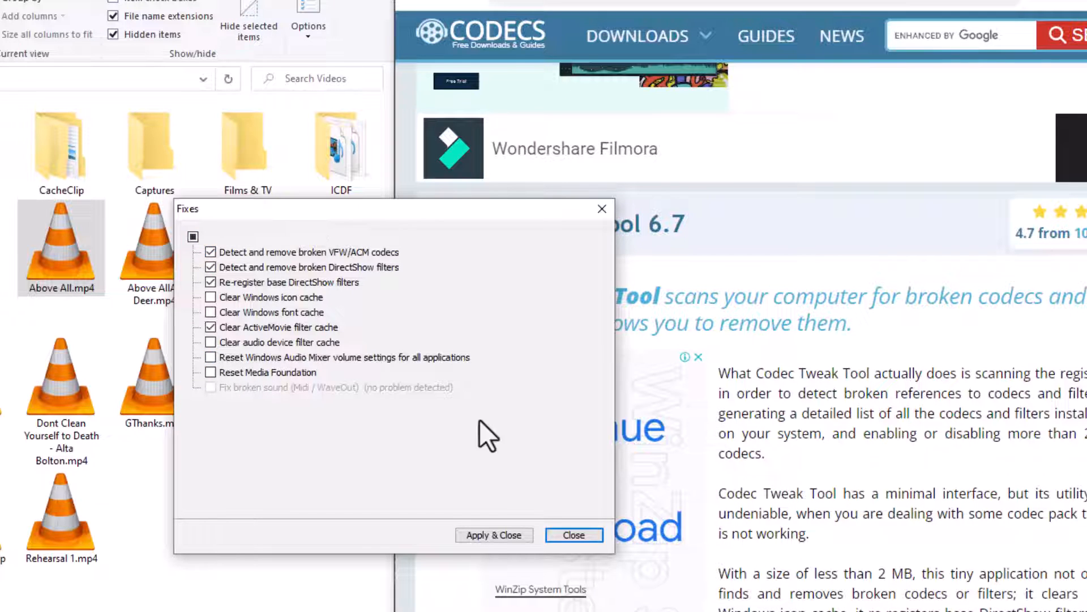
{"action": "left_click", "coordinate": [574, 534]}
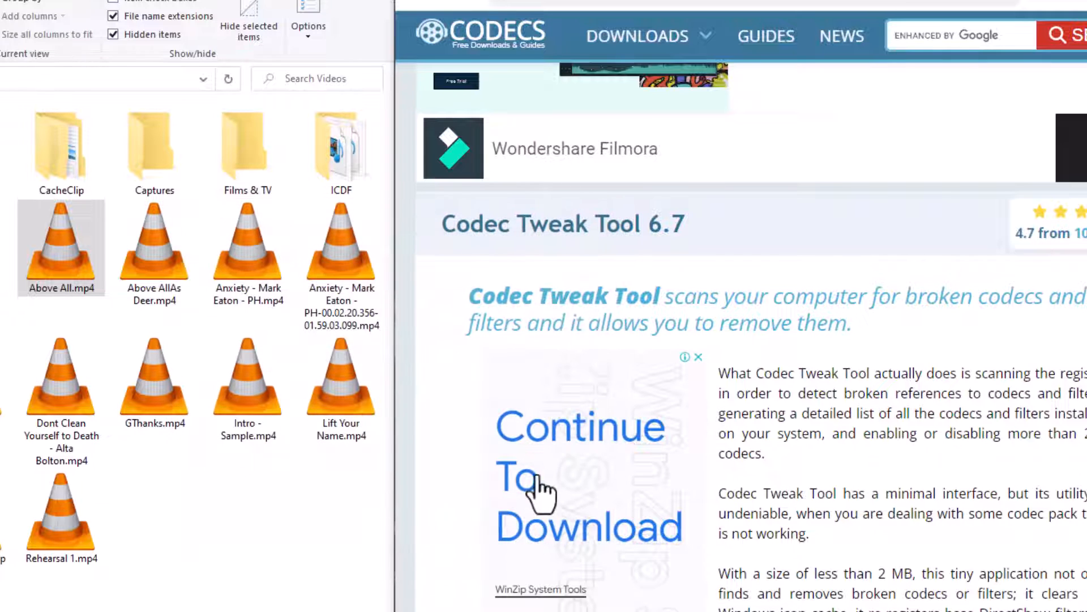
{"action": "mouse_move", "coordinate": [524, 302]}
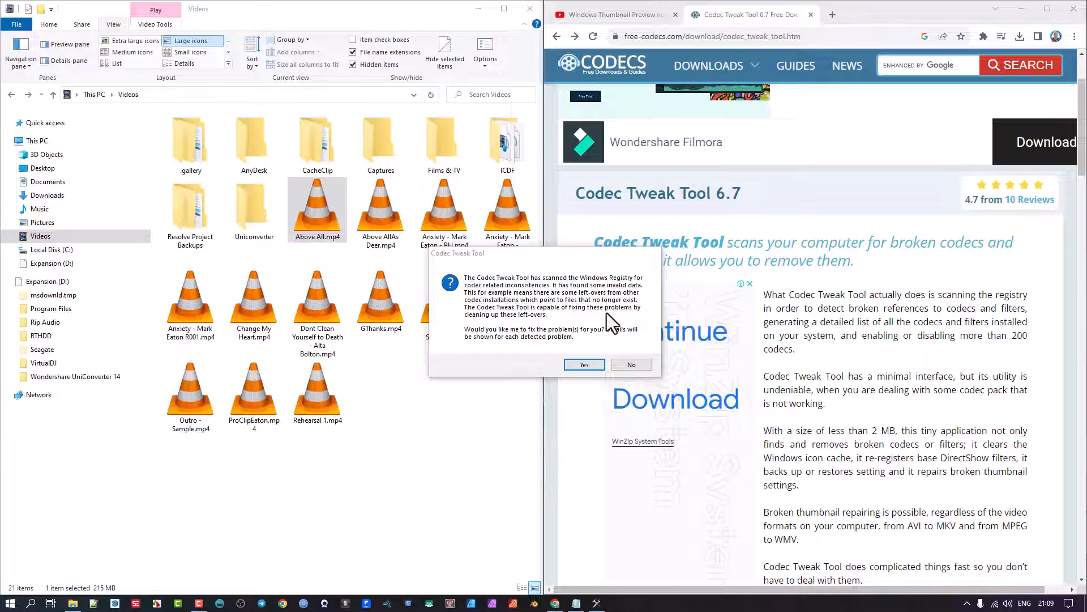
{"action": "mouse_move", "coordinate": [614, 333]}
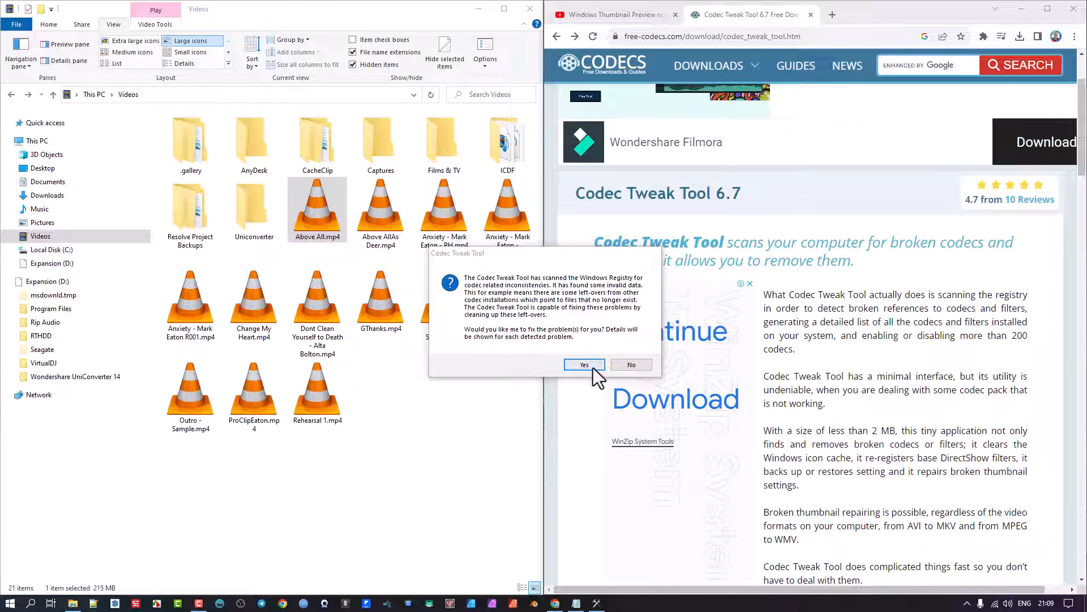
{"action": "mouse_move", "coordinate": [610, 350]}
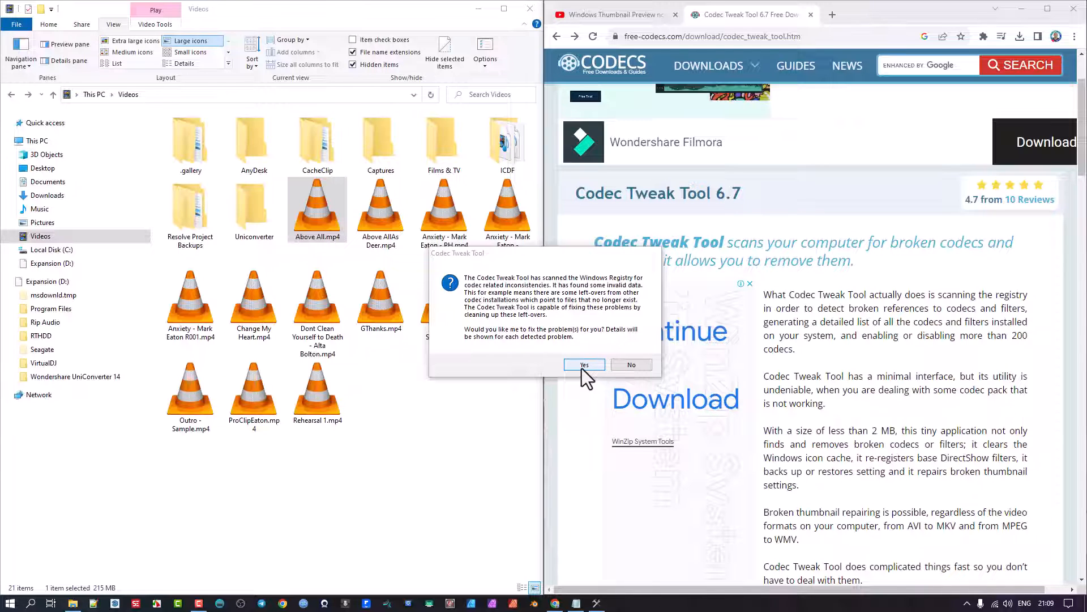
- Accept fixing the registry problems and delete two broken DirectShow filter entries
{"action": "left_click", "coordinate": [584, 365]}
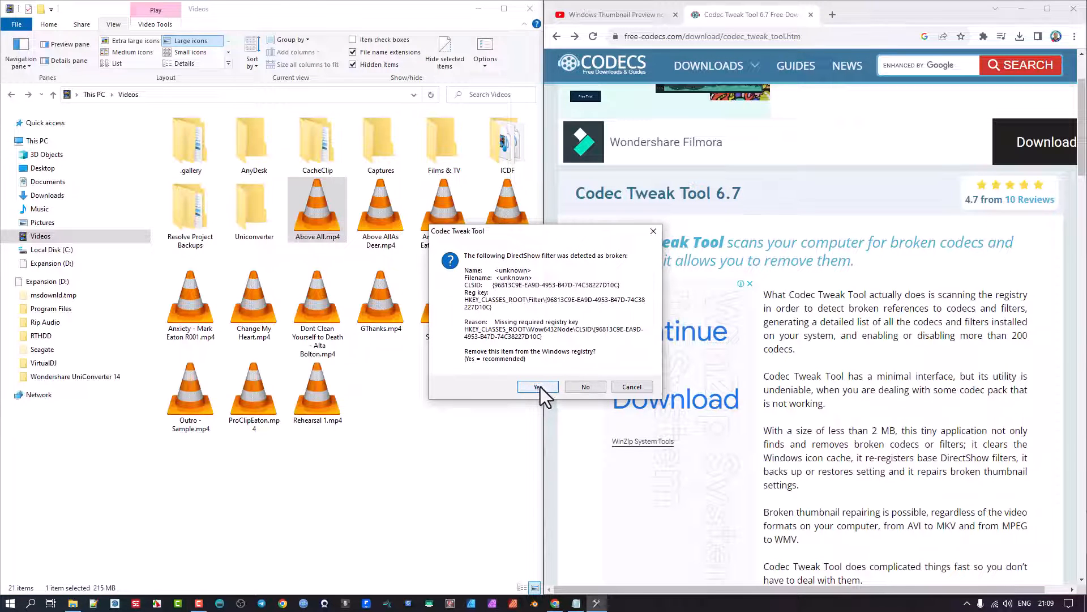
{"action": "left_click", "coordinate": [538, 386]}
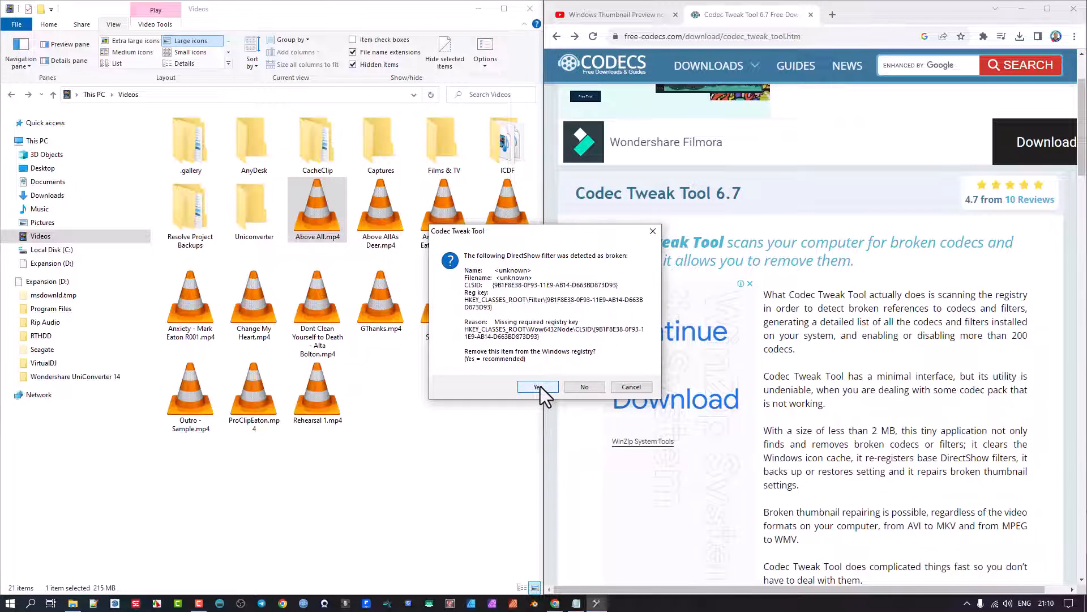
{"action": "left_click", "coordinate": [538, 387]}
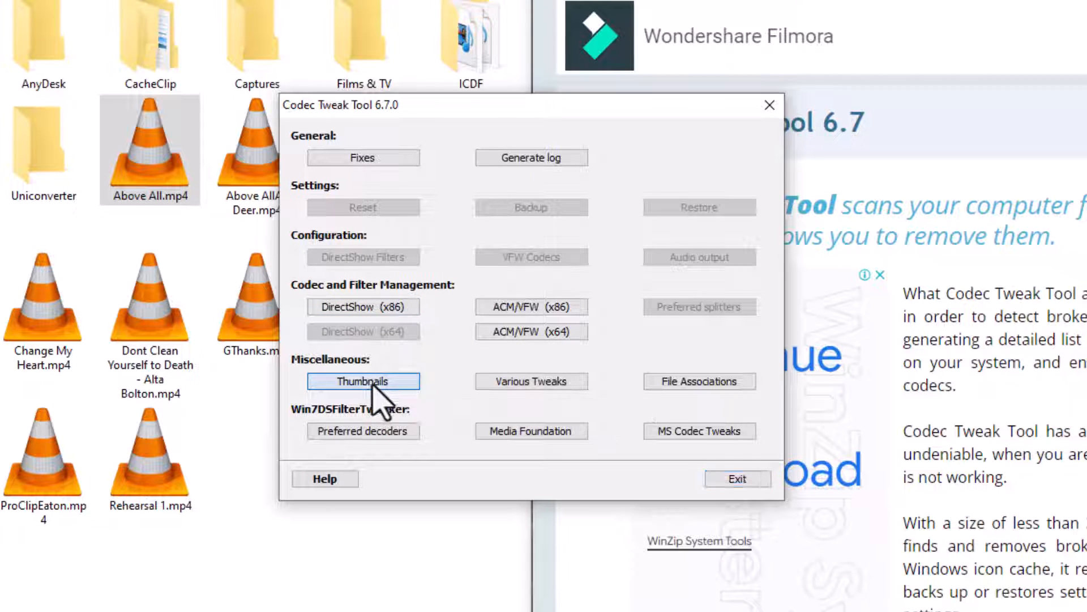
- Enable Matroska and additional-format thumbnails, then apply the thumbnail settings
{"action": "left_click", "coordinate": [363, 381]}
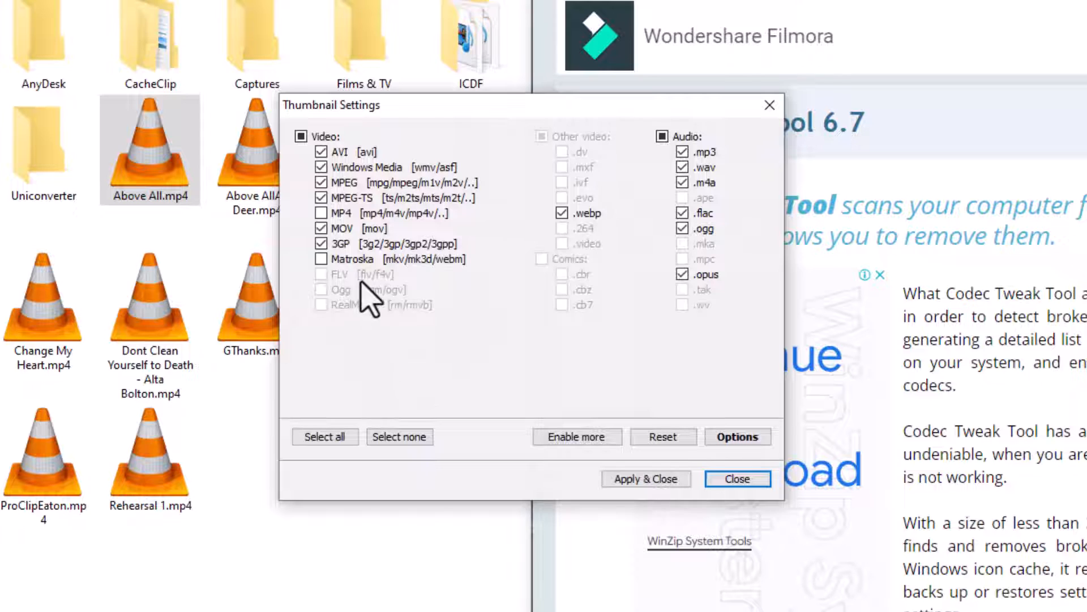
{"action": "left_click", "coordinate": [321, 212]}
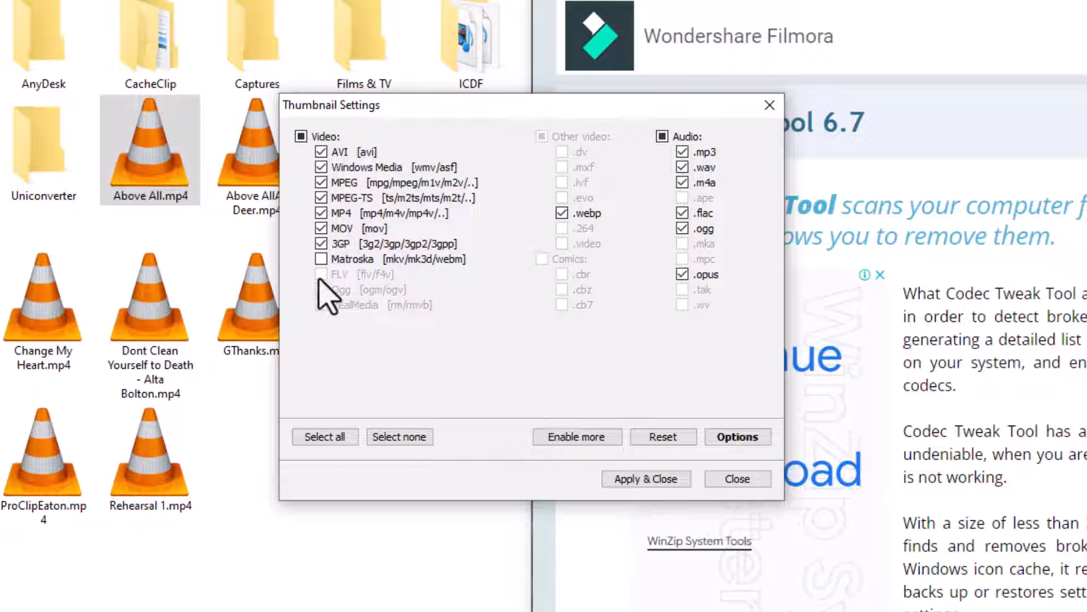
{"action": "left_click", "coordinate": [321, 259]}
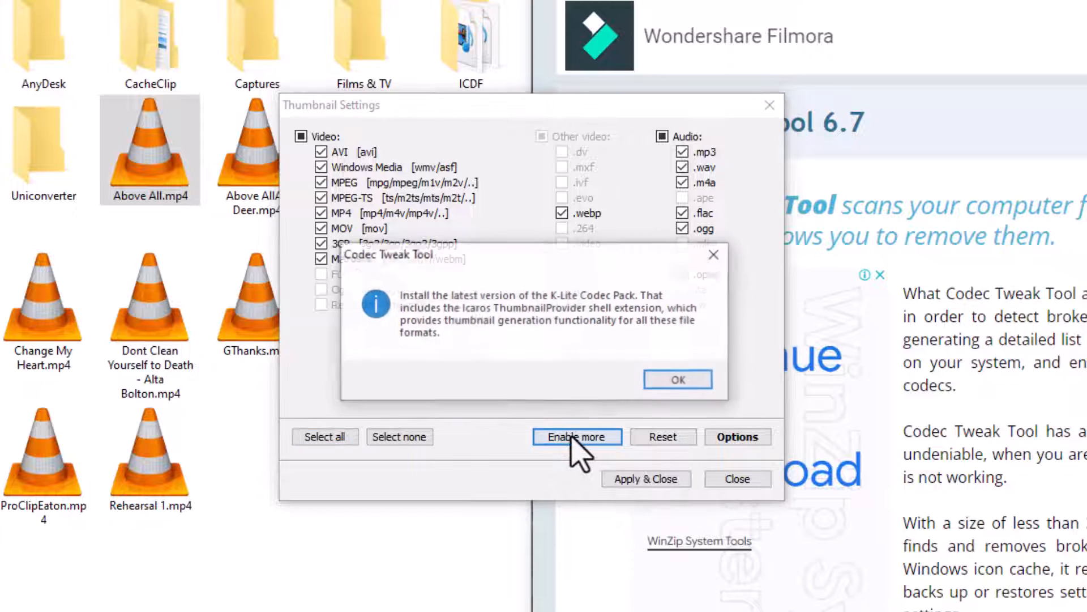
{"action": "left_click", "coordinate": [677, 378]}
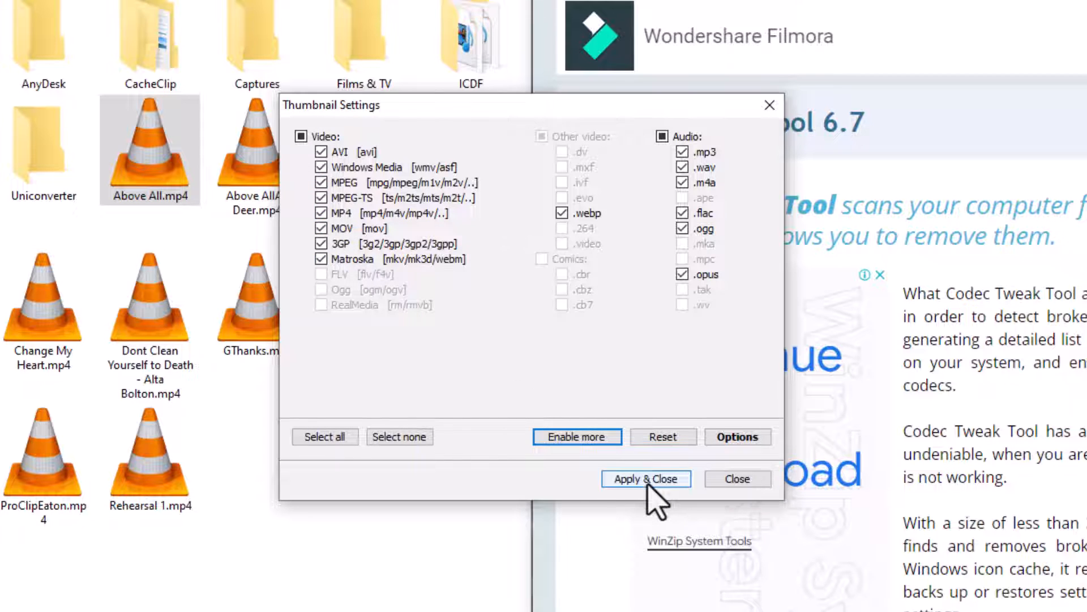
{"action": "left_click", "coordinate": [647, 478]}
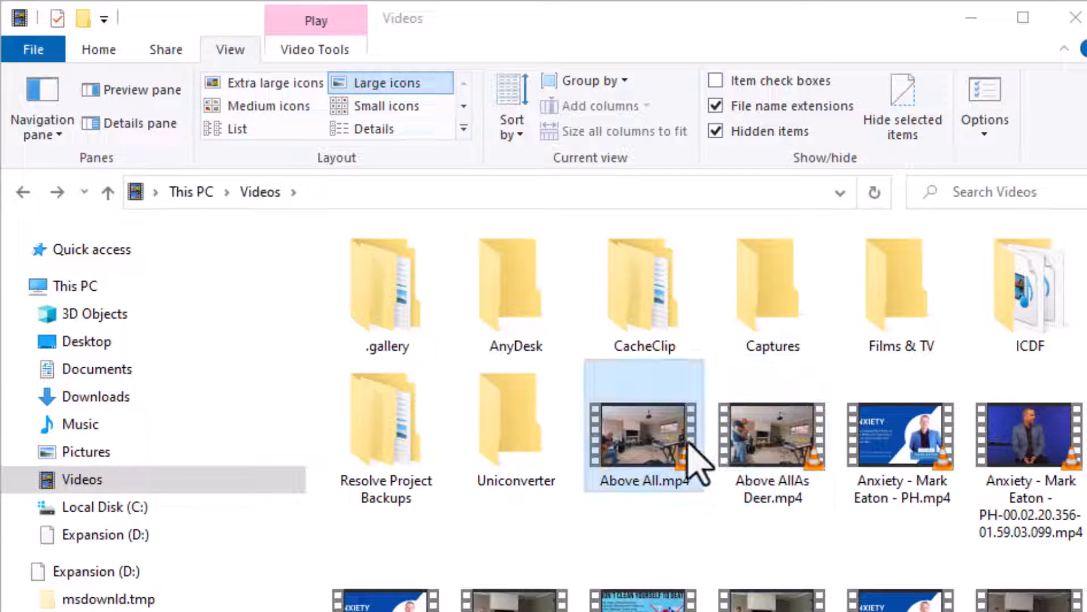
{"action": "mouse_move", "coordinate": [692, 448]}
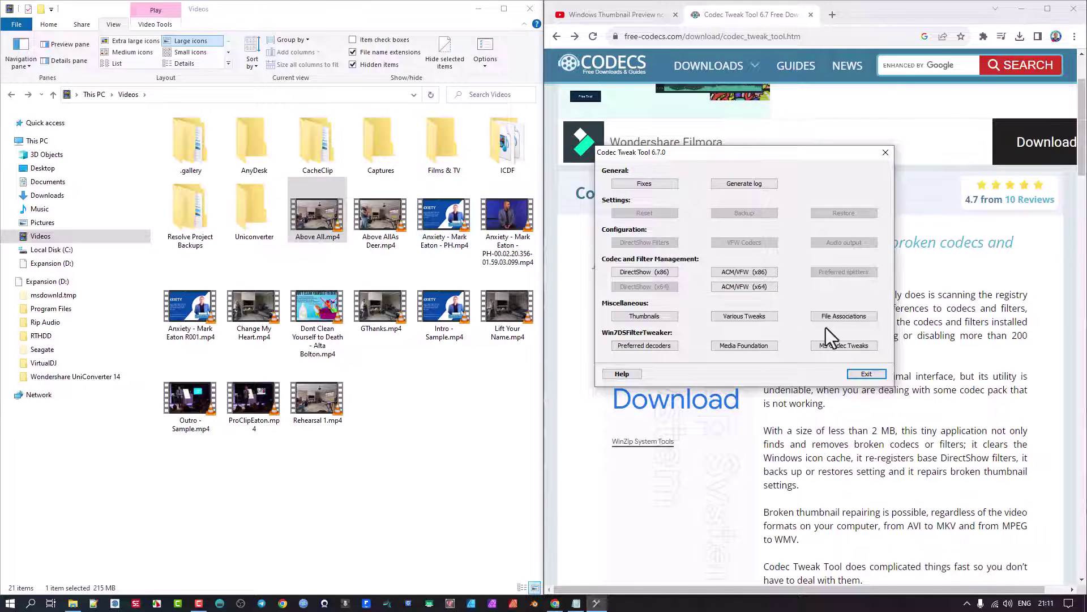
{"action": "mouse_move", "coordinate": [684, 366]}
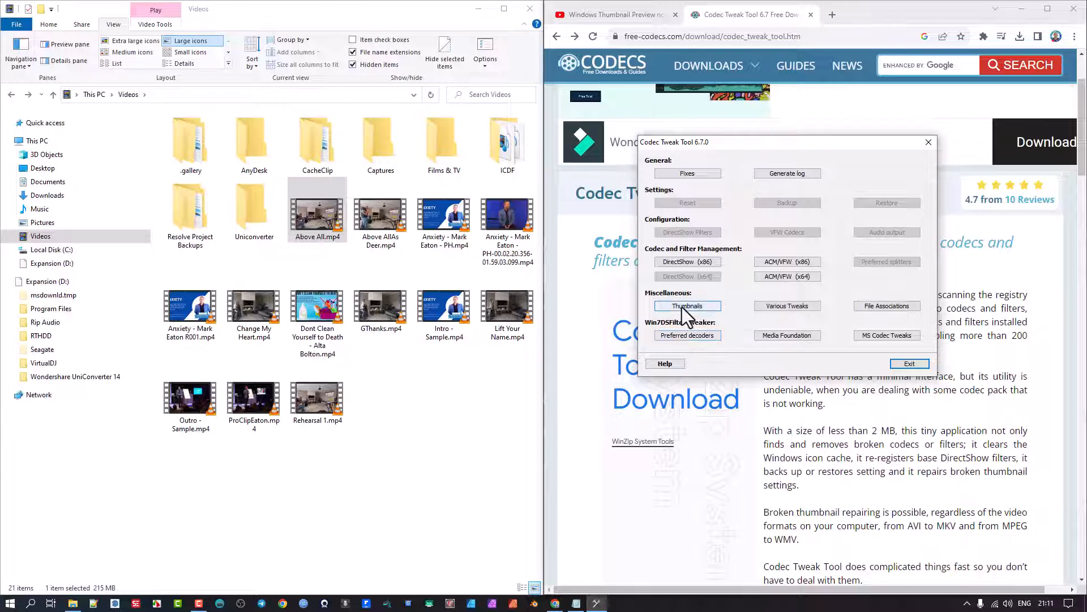
{"action": "mouse_move", "coordinate": [671, 241]}
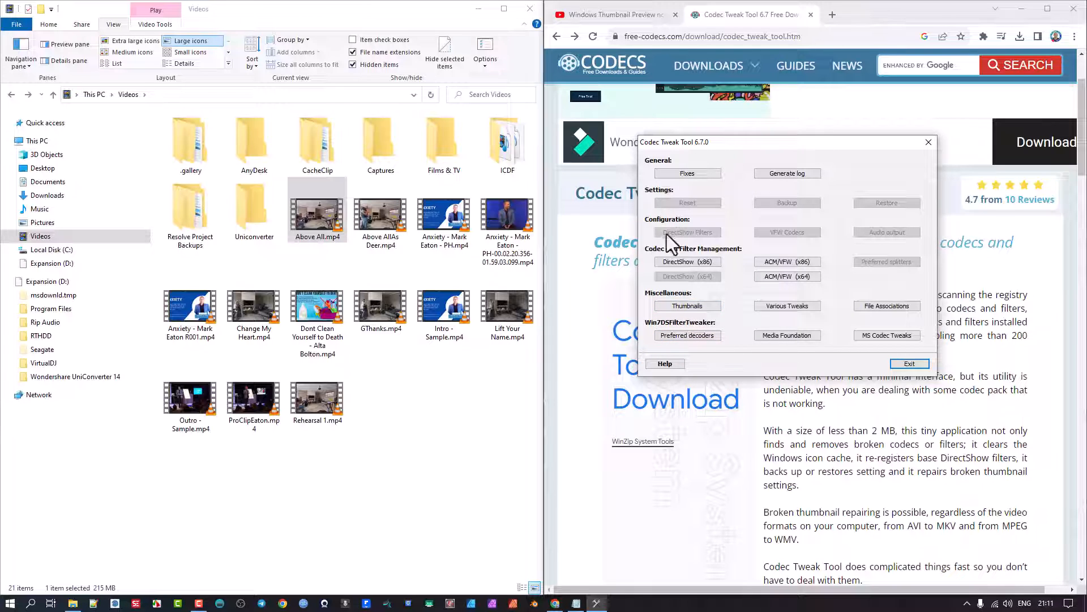
{"action": "mouse_move", "coordinate": [741, 175]}
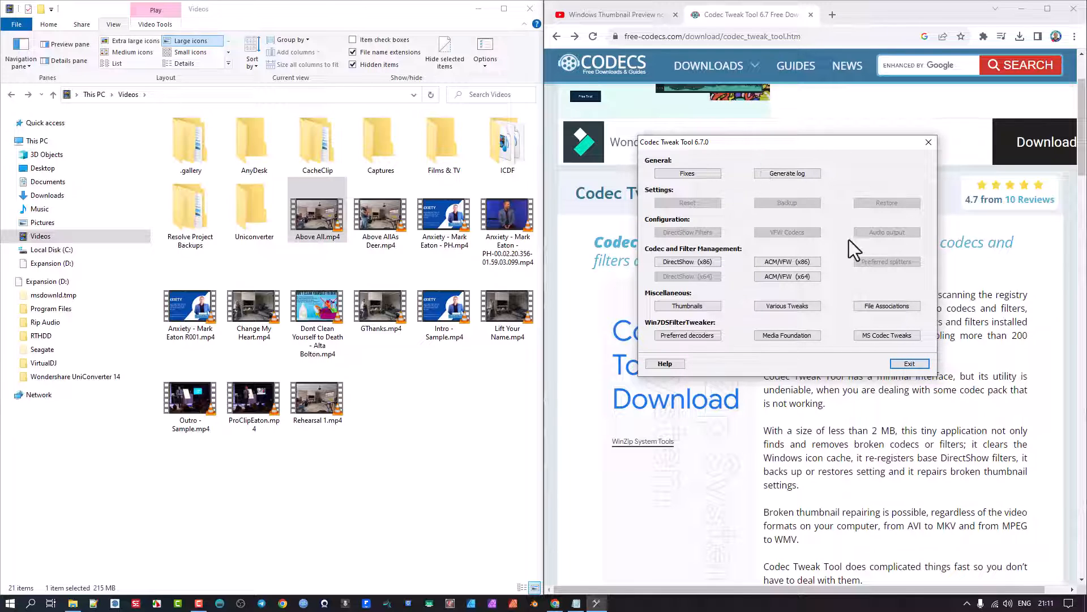
- Exit Codec Tweak Tool from its main window
{"action": "left_click", "coordinate": [909, 363]}
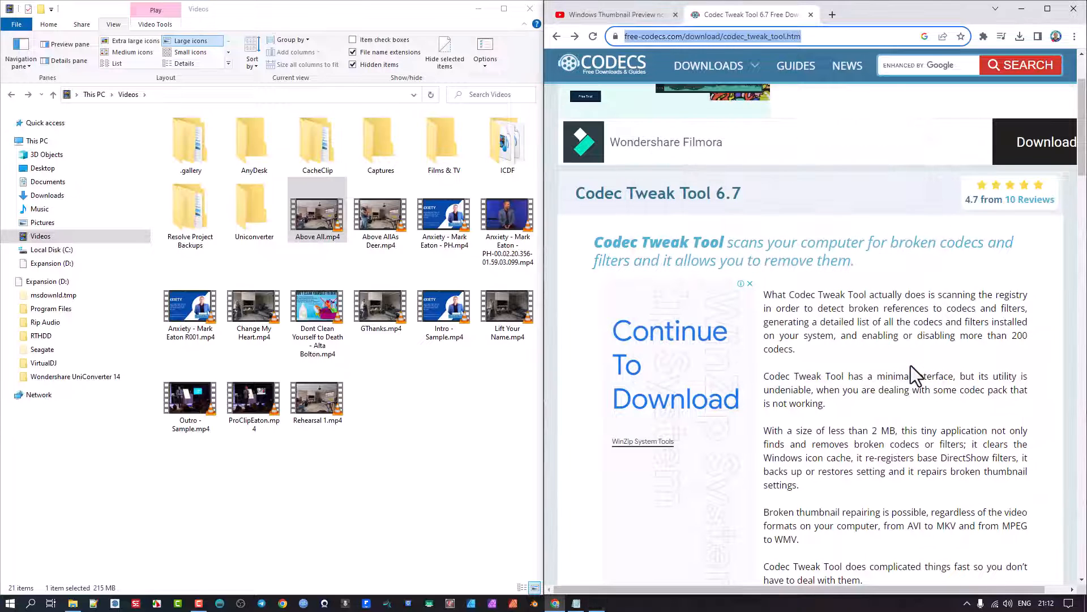
{"action": "mouse_move", "coordinate": [618, 404]}
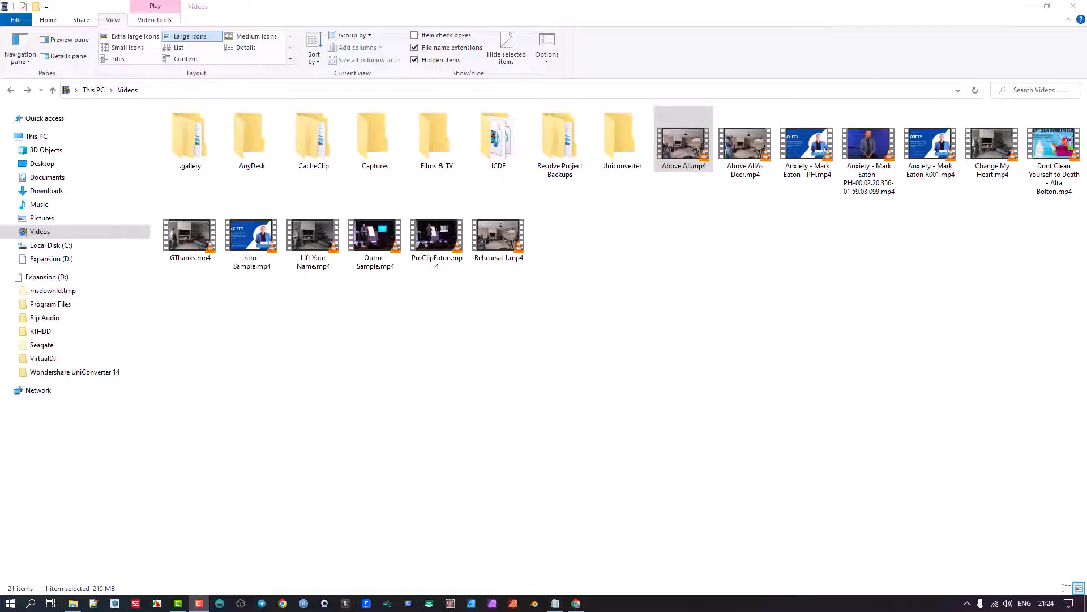
{"action": "mouse_move", "coordinate": [578, 184]}
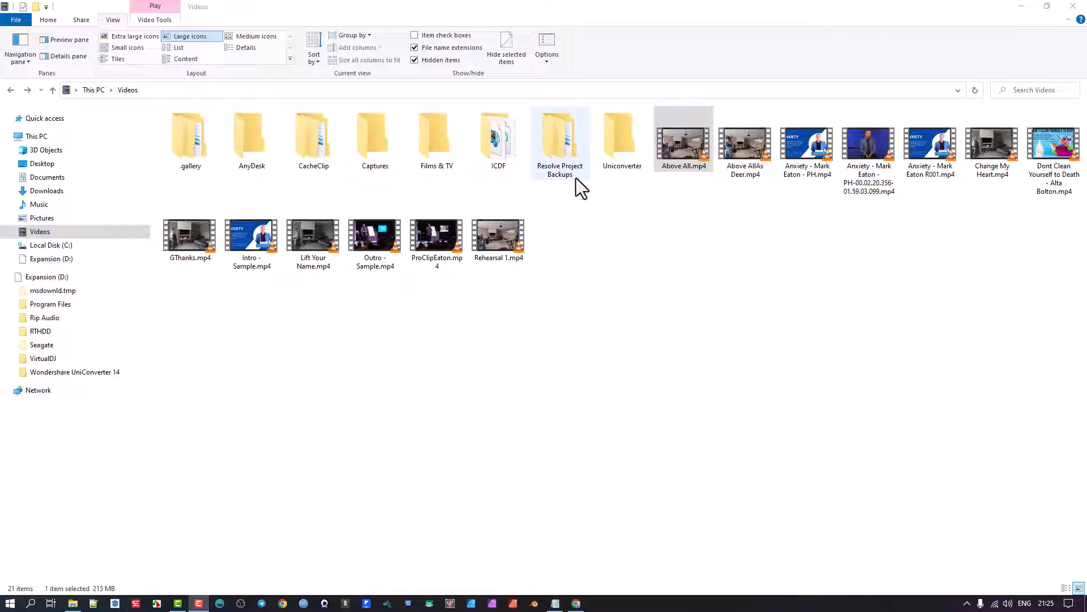
{"action": "mouse_move", "coordinate": [585, 286]}
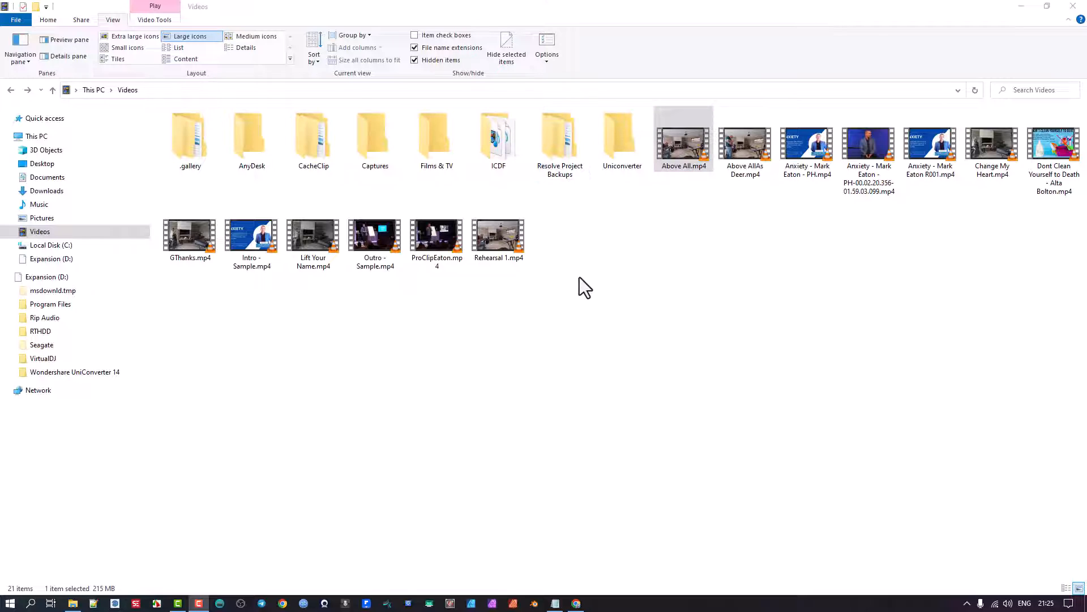
{"action": "mouse_move", "coordinate": [565, 316]}
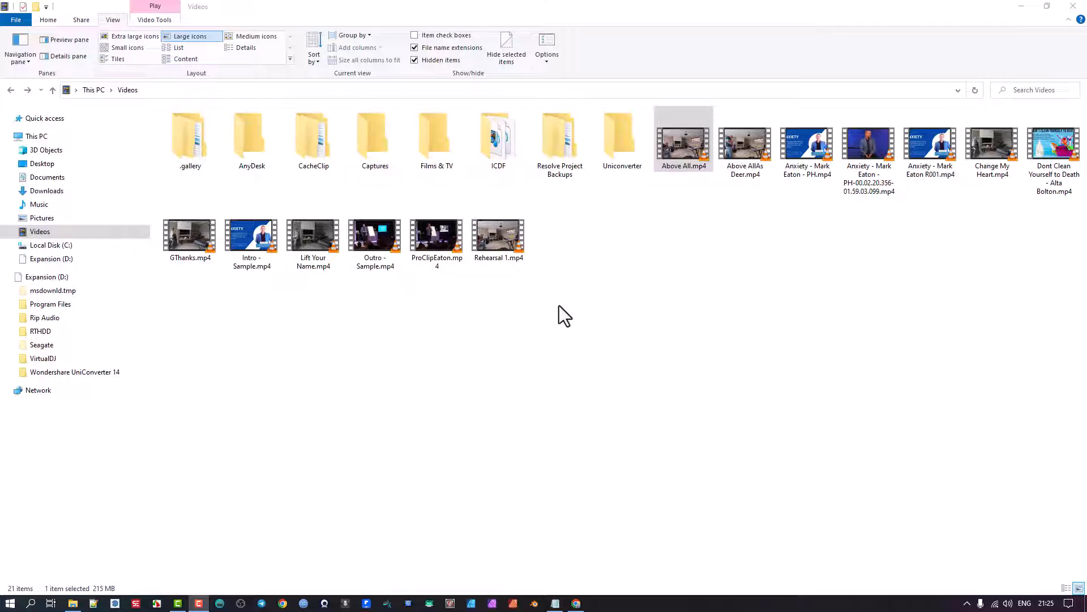
{"action": "mouse_move", "coordinate": [555, 268]}
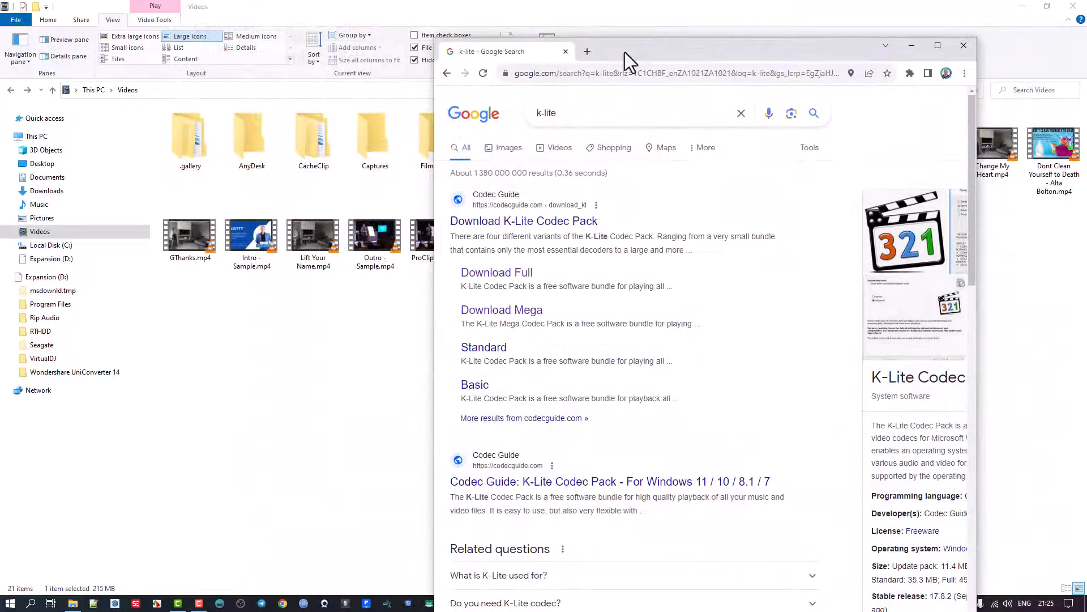
{"action": "mouse_move", "coordinate": [866, 257]}
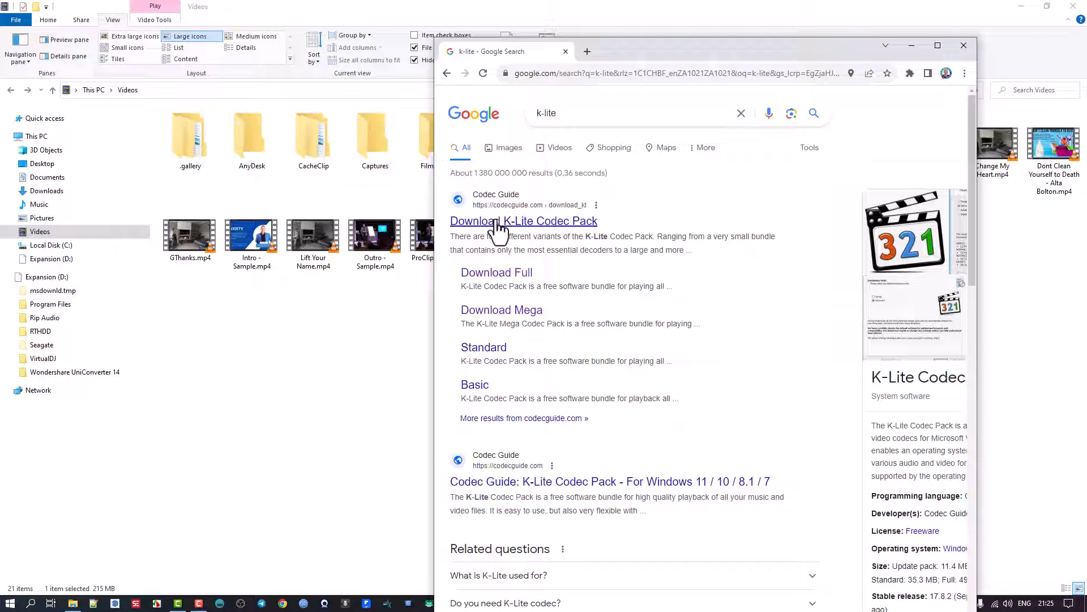
{"action": "mouse_move", "coordinate": [744, 262]}
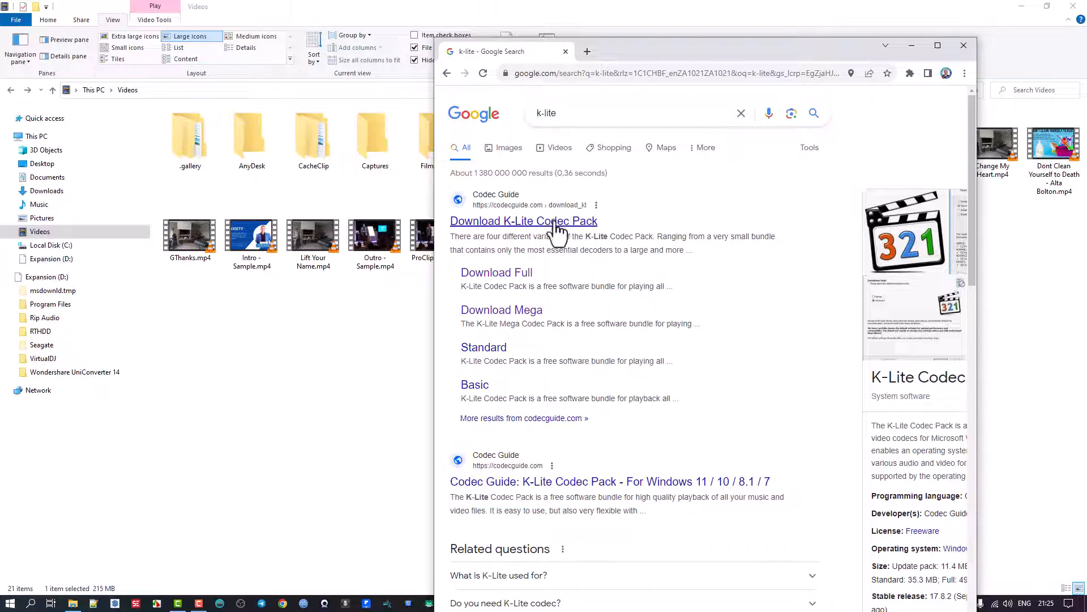
{"action": "mouse_move", "coordinate": [381, 196]}
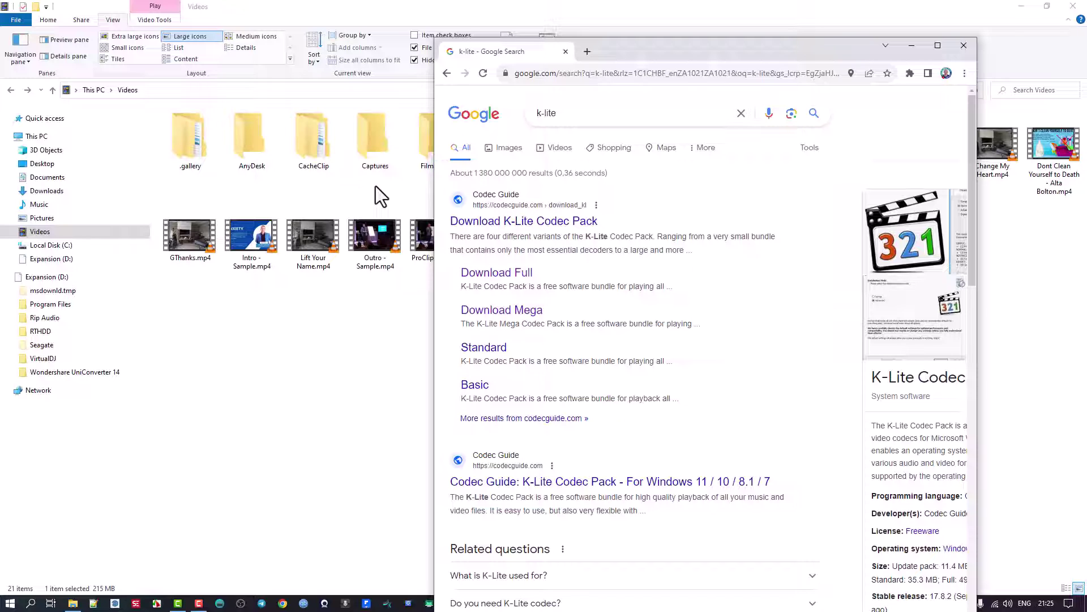
{"action": "mouse_move", "coordinate": [545, 233]}
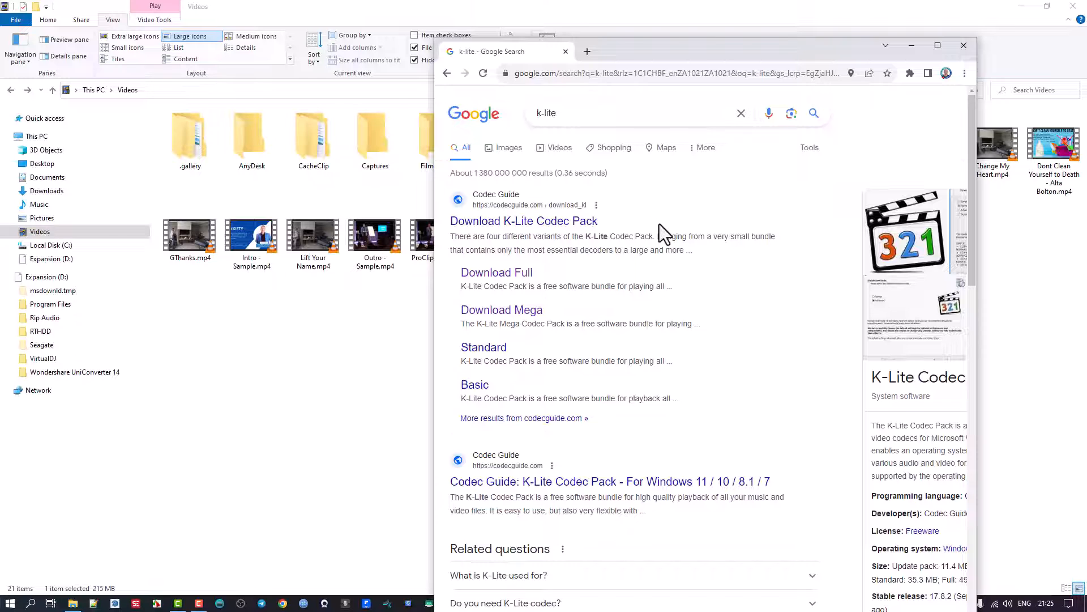
{"action": "mouse_move", "coordinate": [706, 61]}
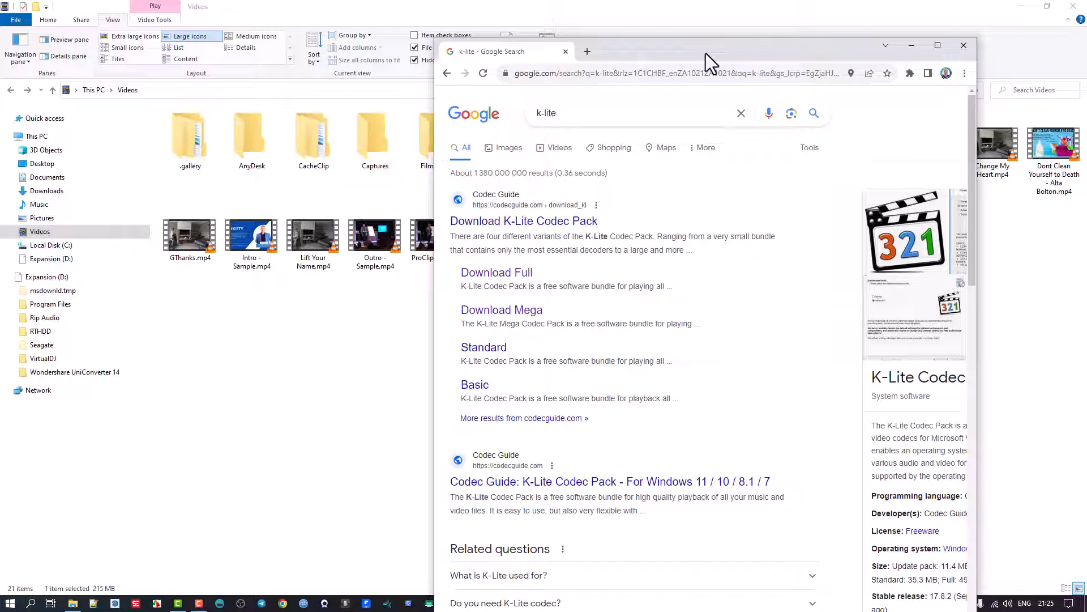
{"action": "mouse_move", "coordinate": [586, 218]}
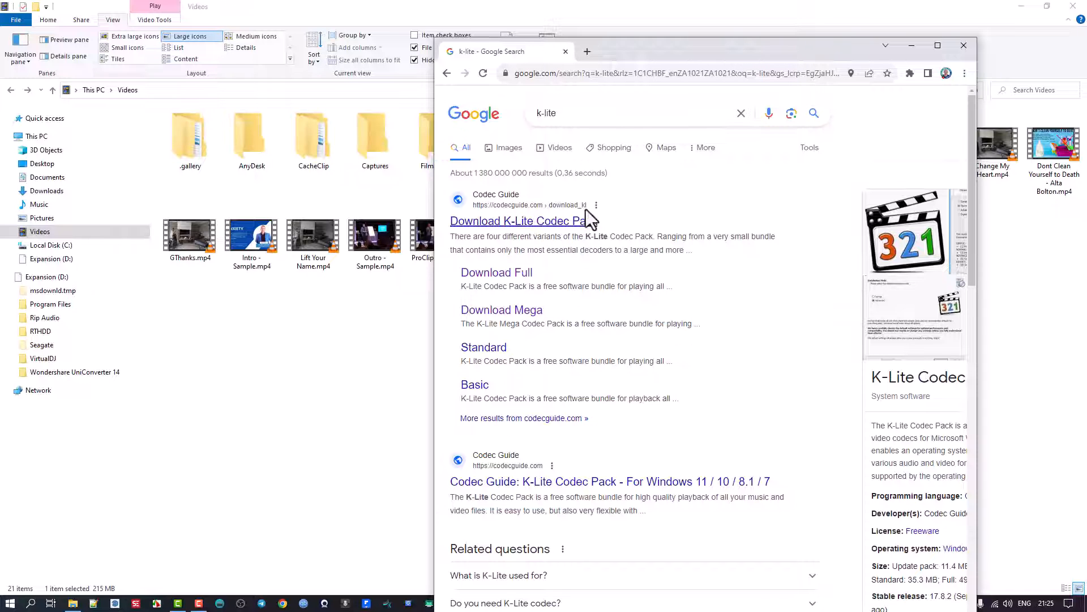
{"action": "mouse_move", "coordinate": [513, 220]}
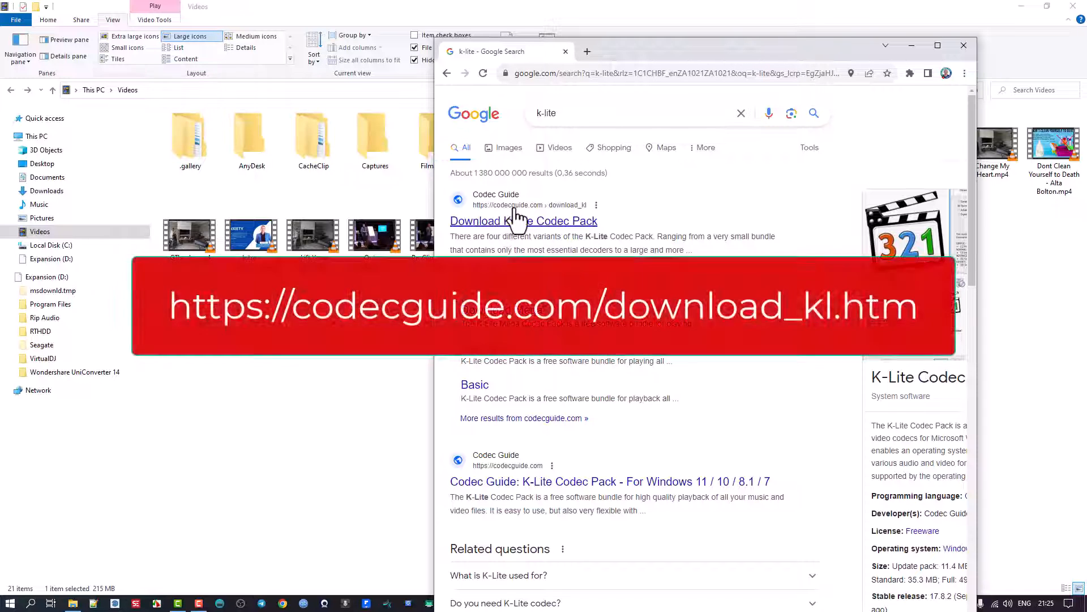